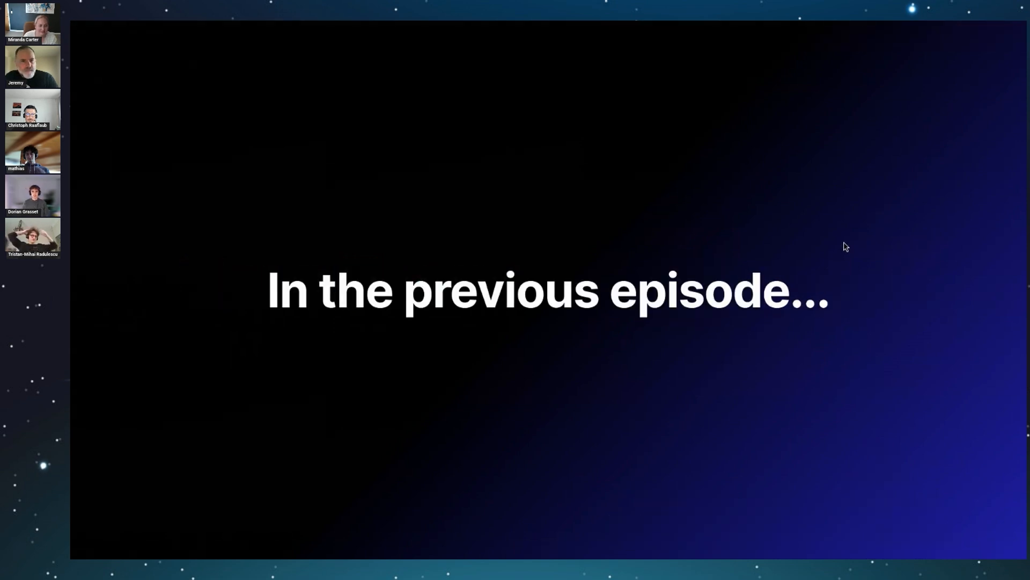
pyautogui.moveTo(134, 273)
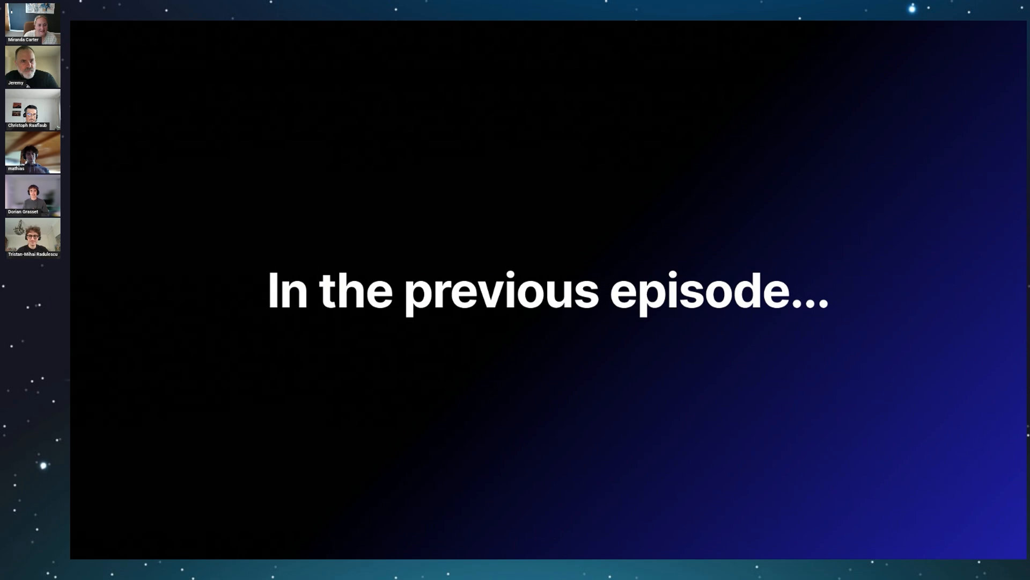
pyautogui.moveTo(782, 238)
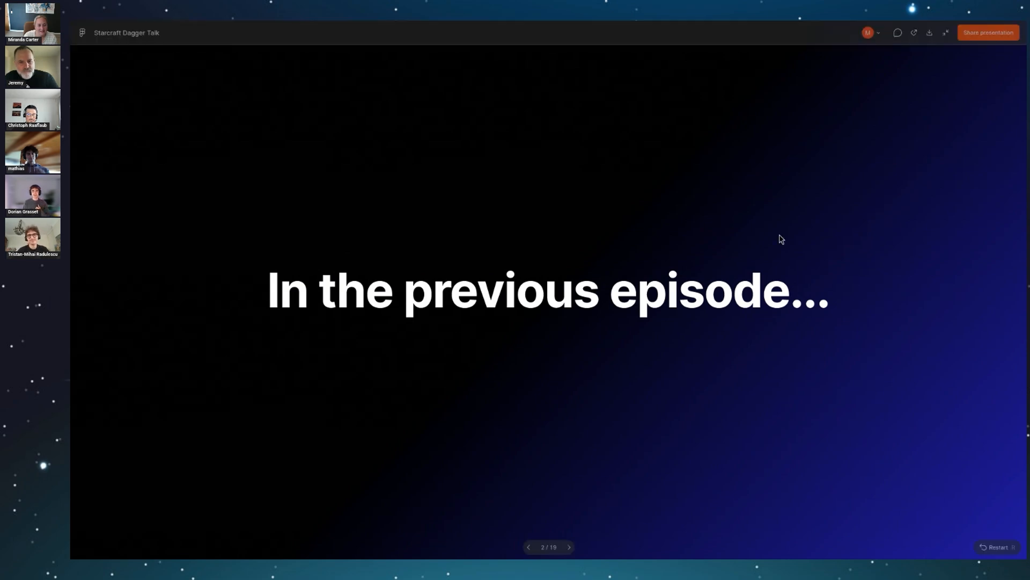
pyautogui.moveTo(921, 215)
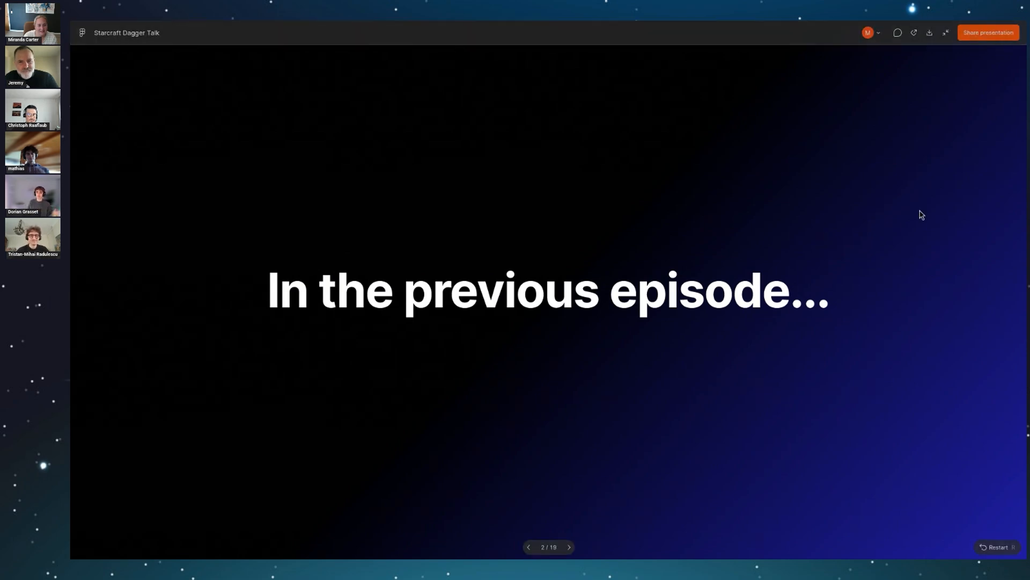
# - Advance the Pitch talk to the 'Who are we ?' slide with the three apprentices
pyautogui.click(568, 546)
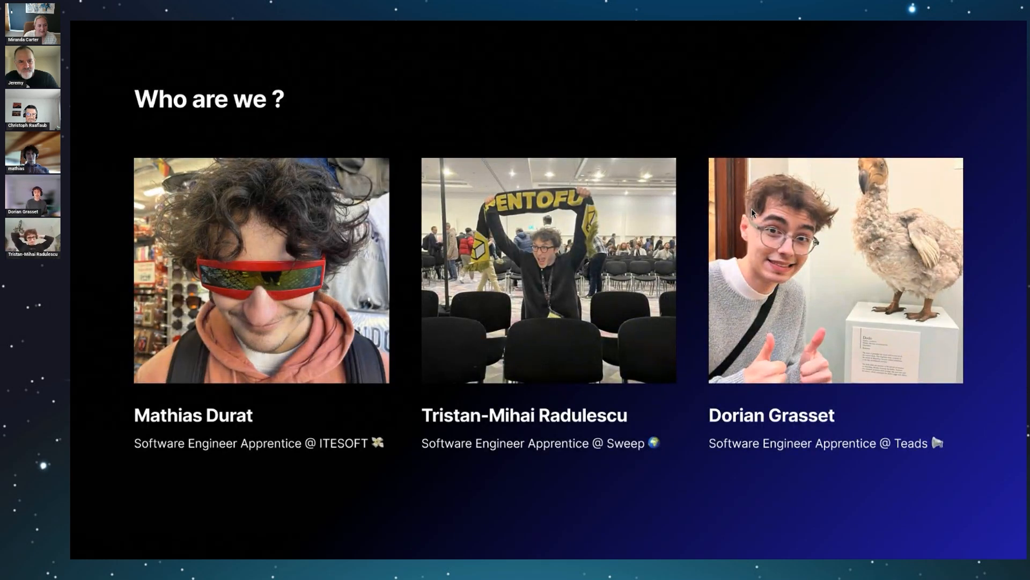
pyautogui.moveTo(831, 161)
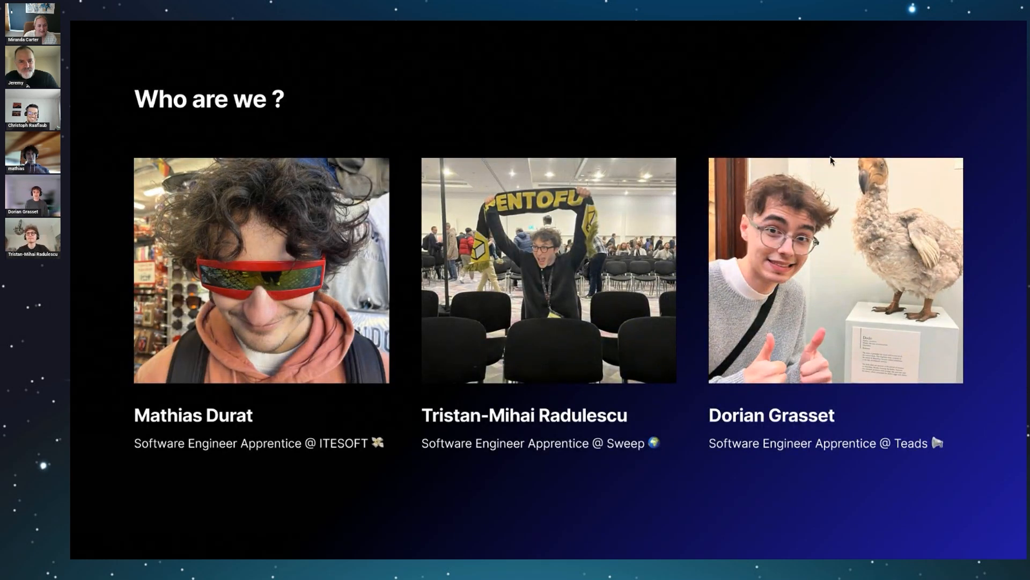
pyautogui.moveTo(911, 268)
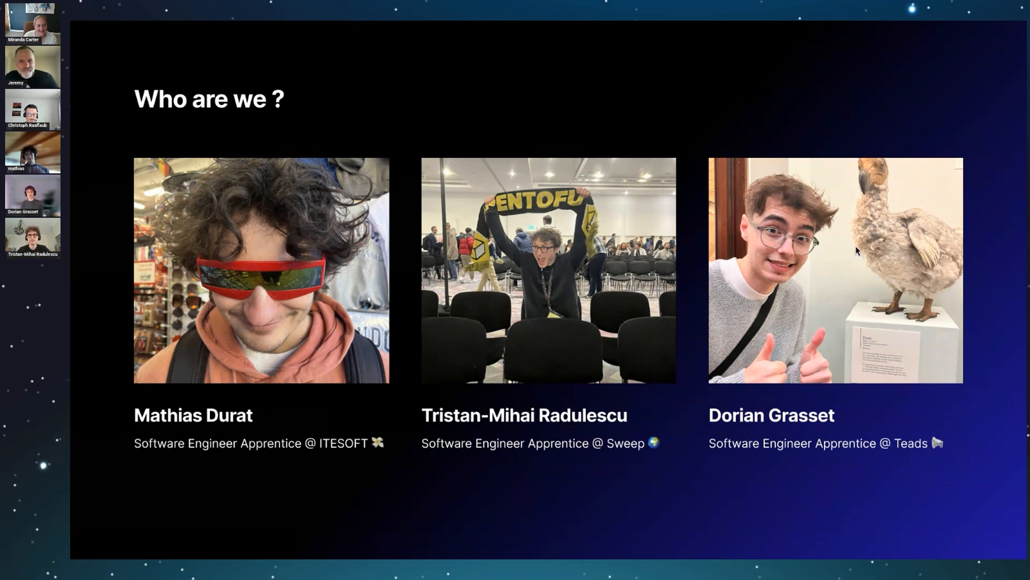
pyautogui.moveTo(845, 356)
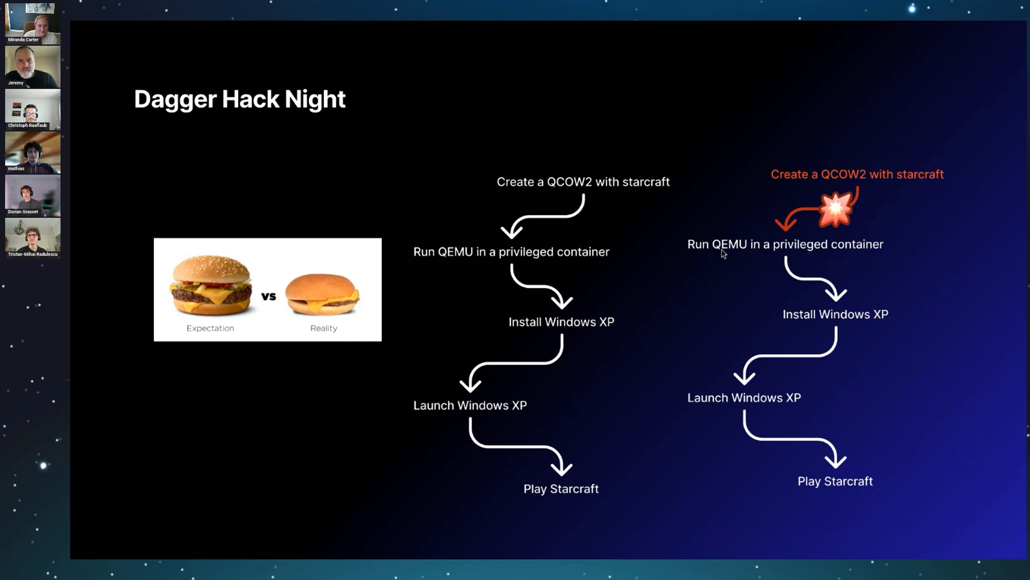
pyautogui.moveTo(758, 257)
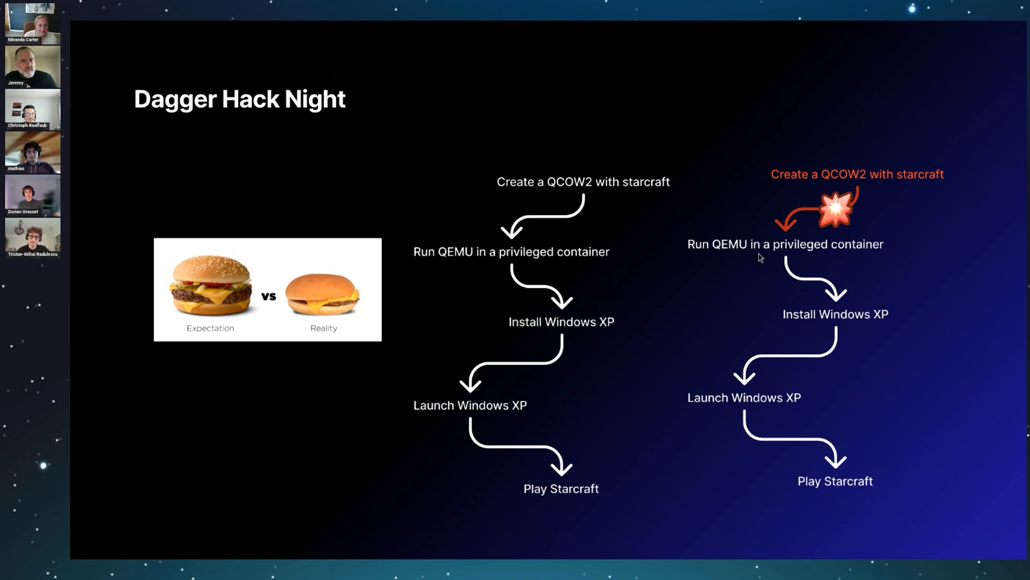
pyautogui.moveTo(743, 341)
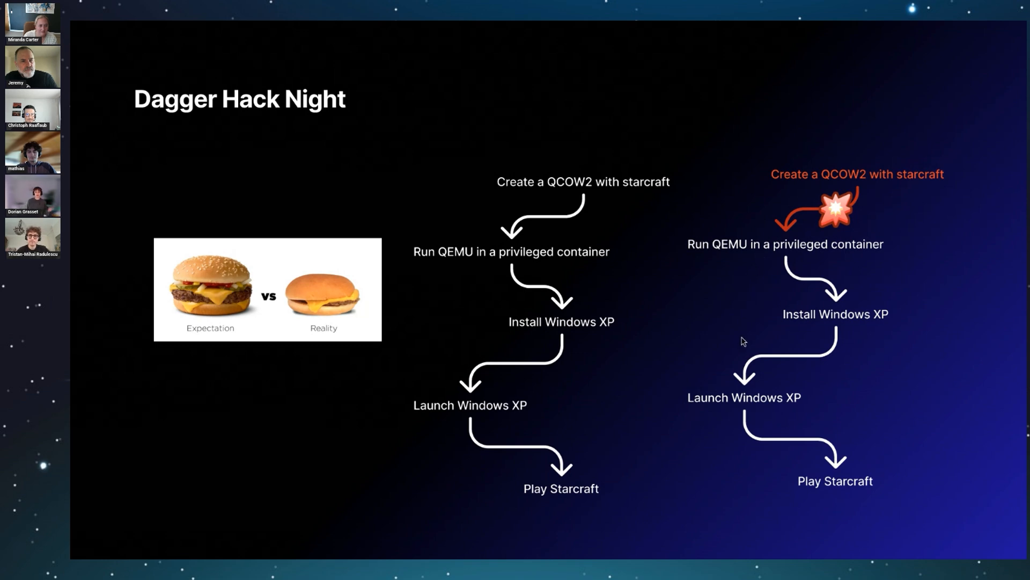
pyautogui.moveTo(752, 335)
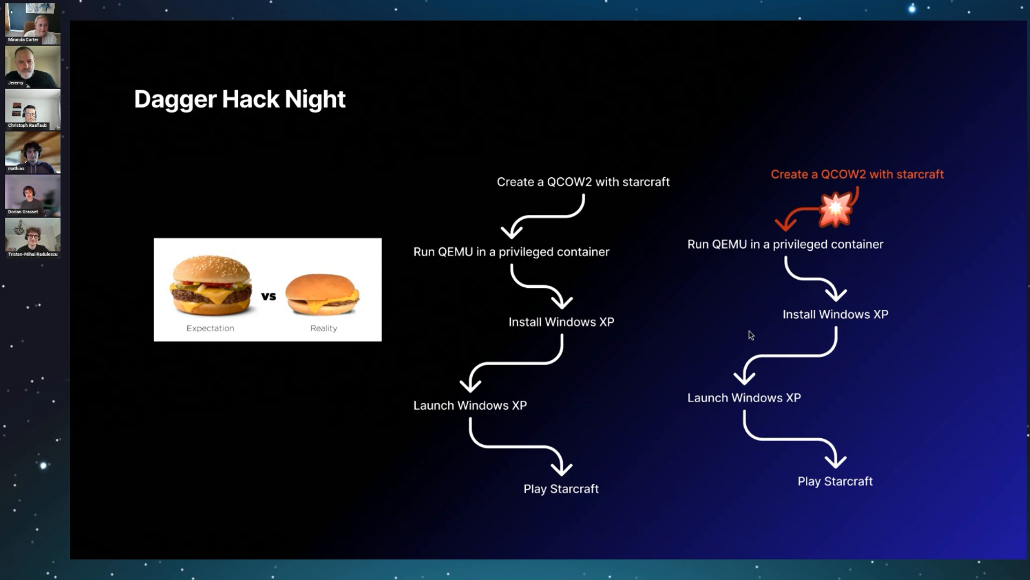
pyautogui.moveTo(457, 319)
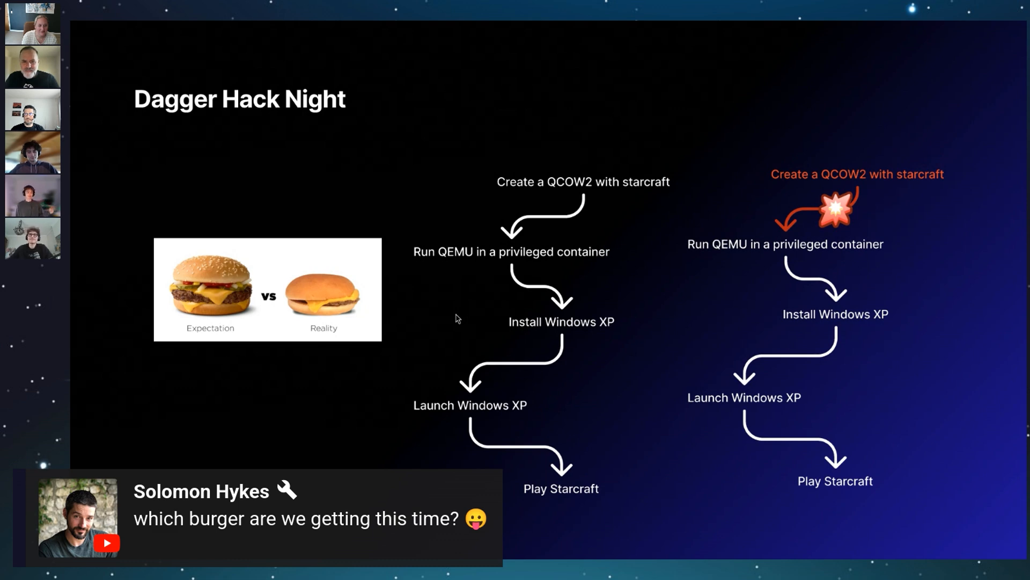
pyautogui.moveTo(660, 293)
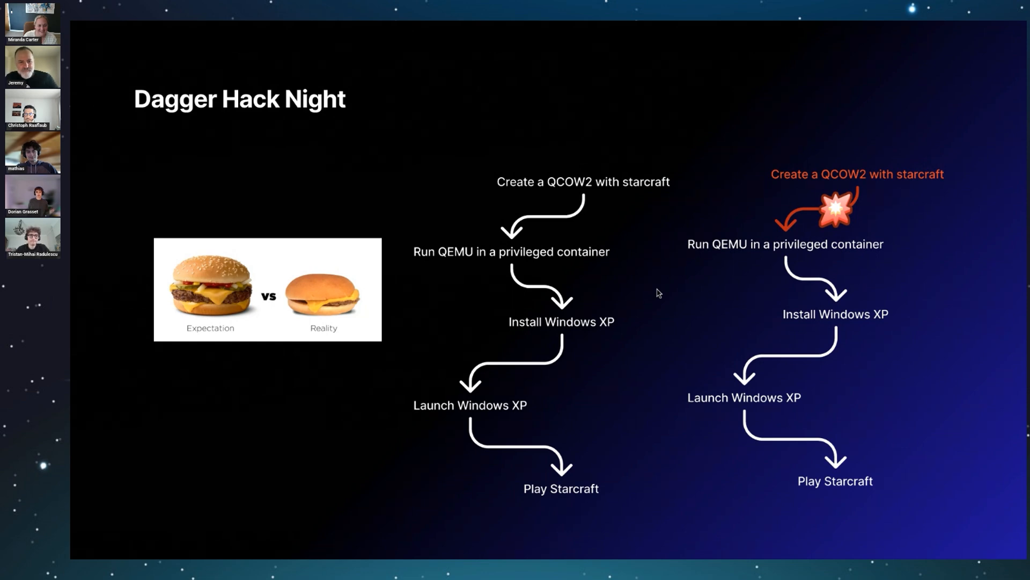
pyautogui.moveTo(682, 296)
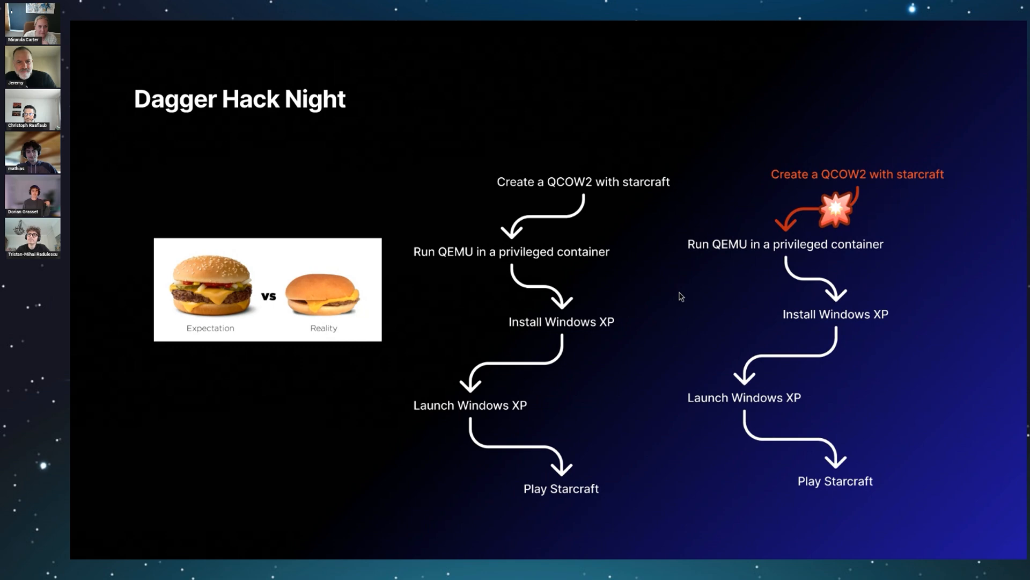
pyautogui.moveTo(916, 166)
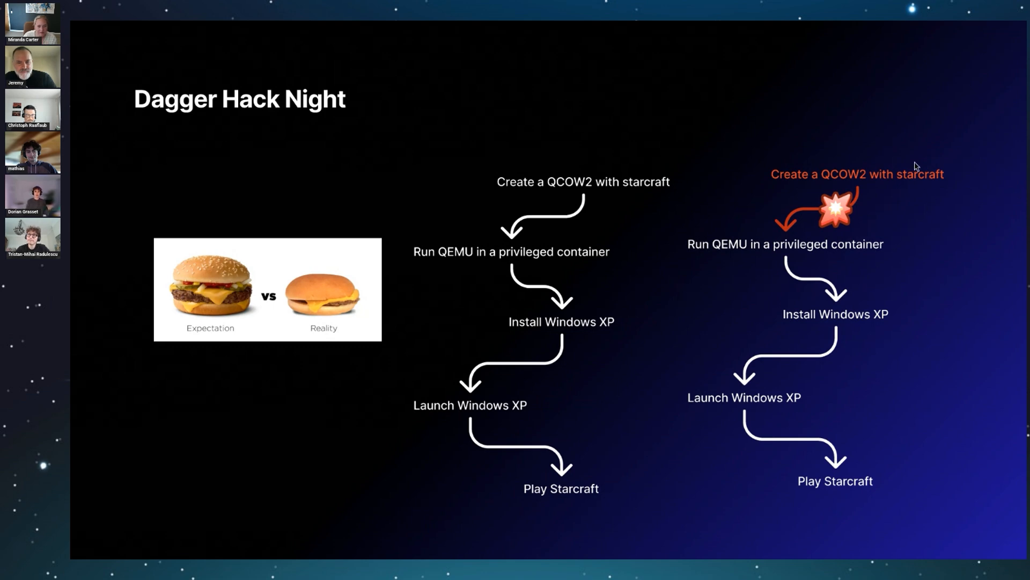
pyautogui.moveTo(812, 174)
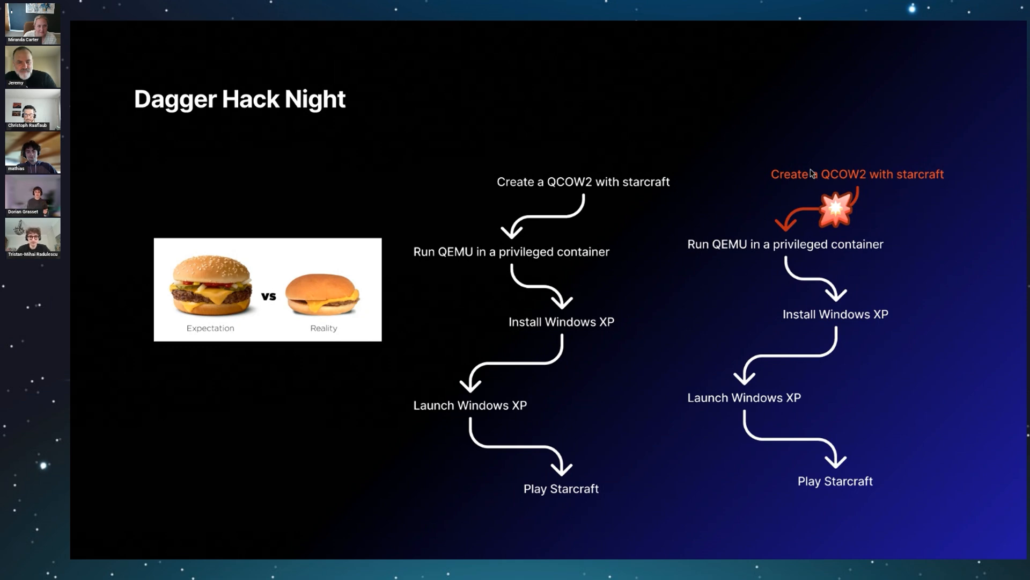
pyautogui.moveTo(829, 159)
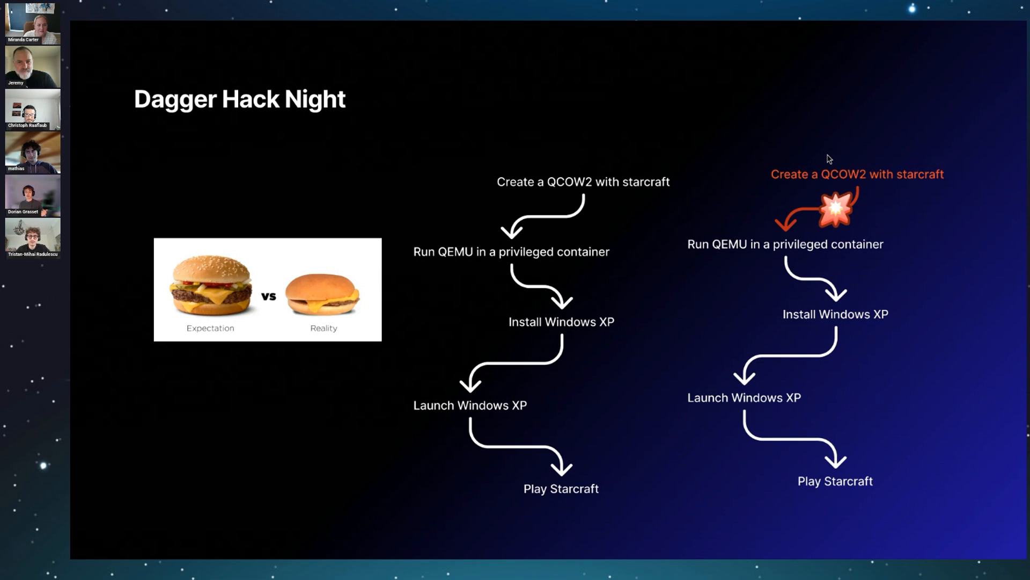
pyautogui.moveTo(828, 172)
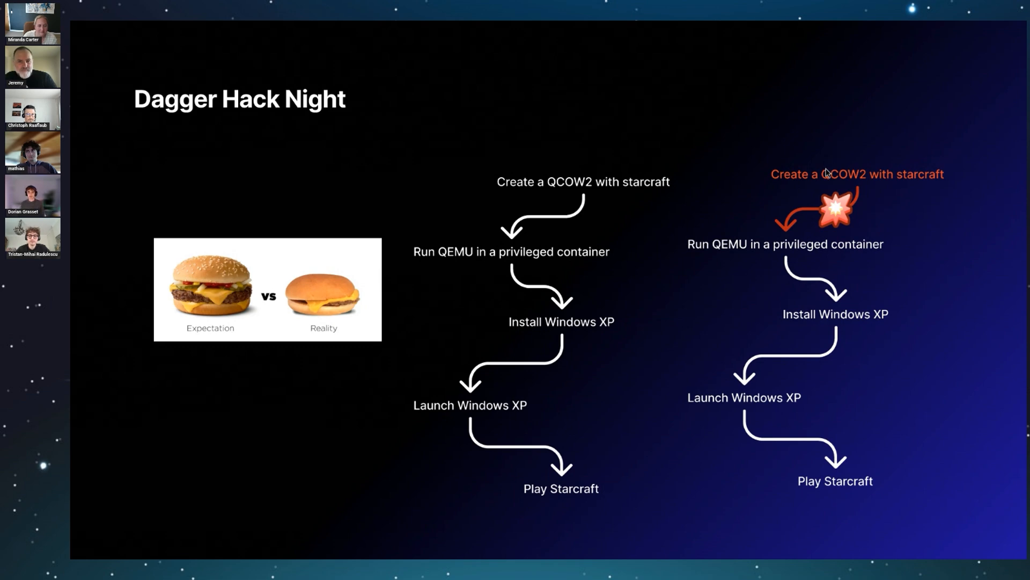
pyautogui.moveTo(870, 276)
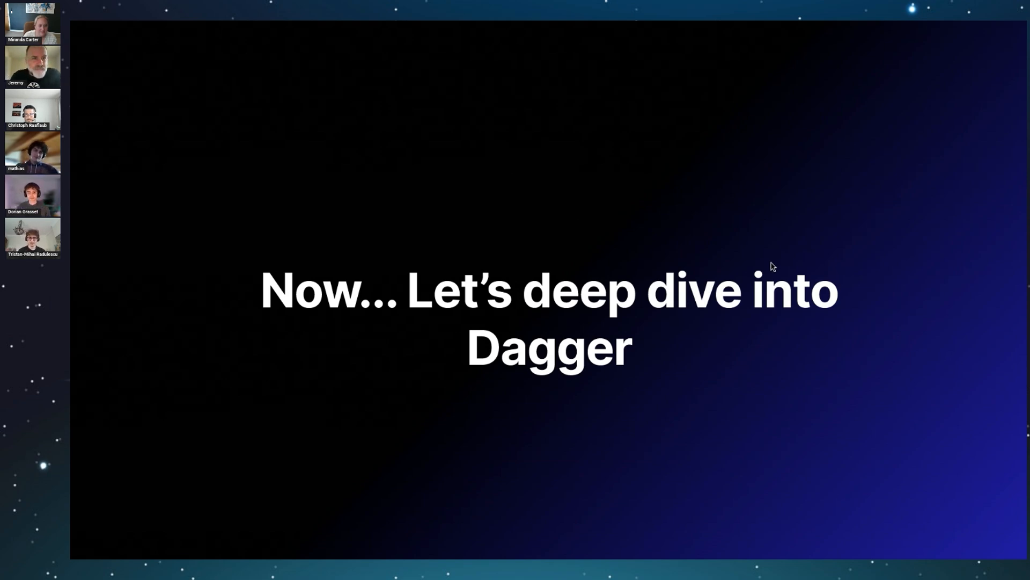
pyautogui.moveTo(752, 242)
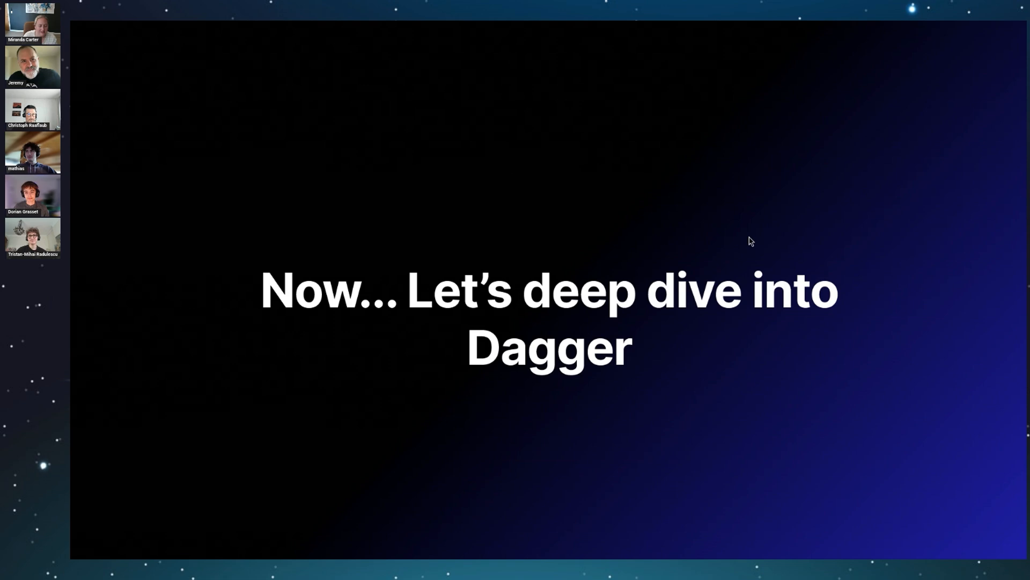
pyautogui.moveTo(850, 285)
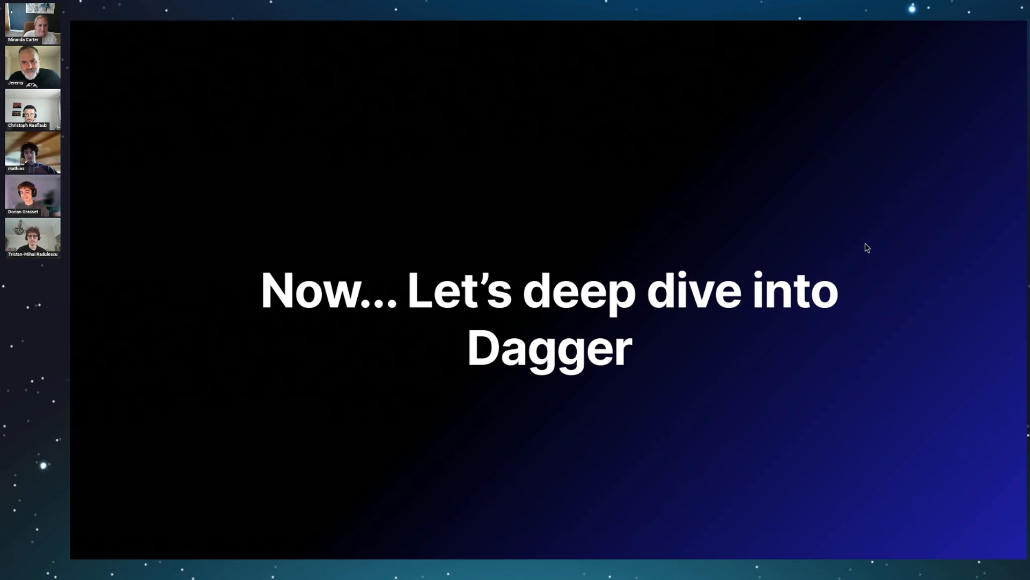
pyautogui.moveTo(828, 270)
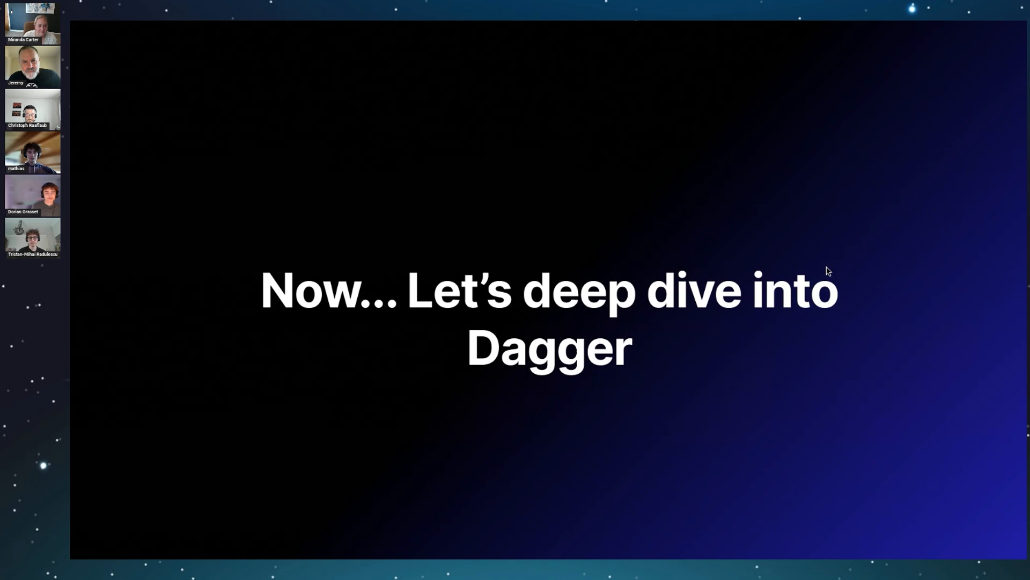
pyautogui.moveTo(859, 283)
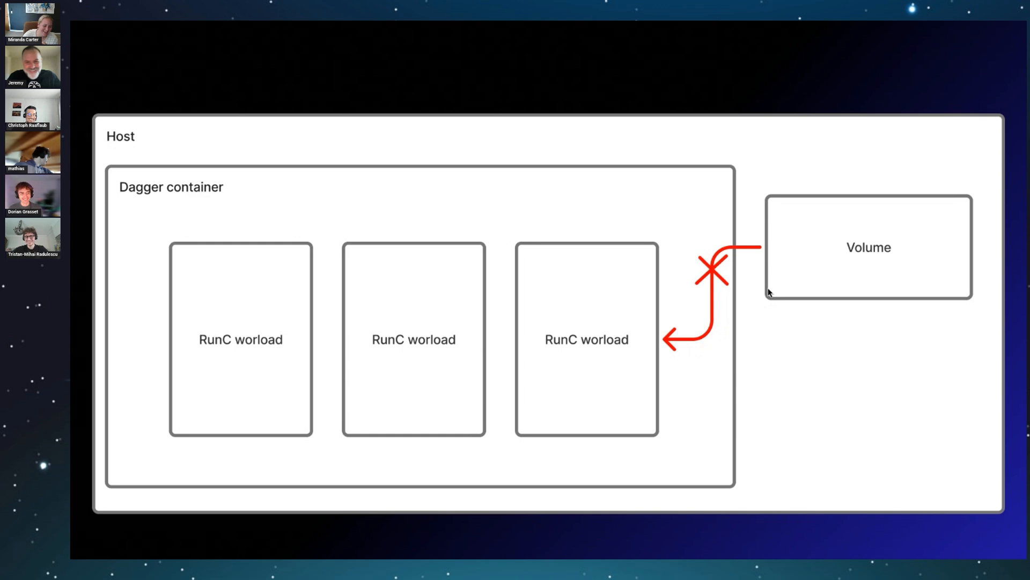
pyautogui.moveTo(765, 261)
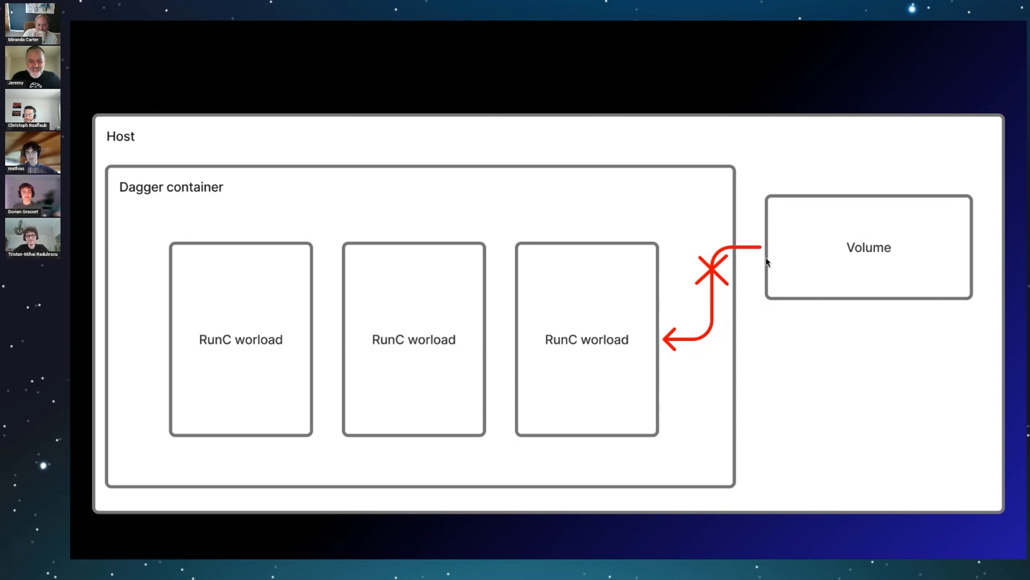
pyautogui.moveTo(803, 237)
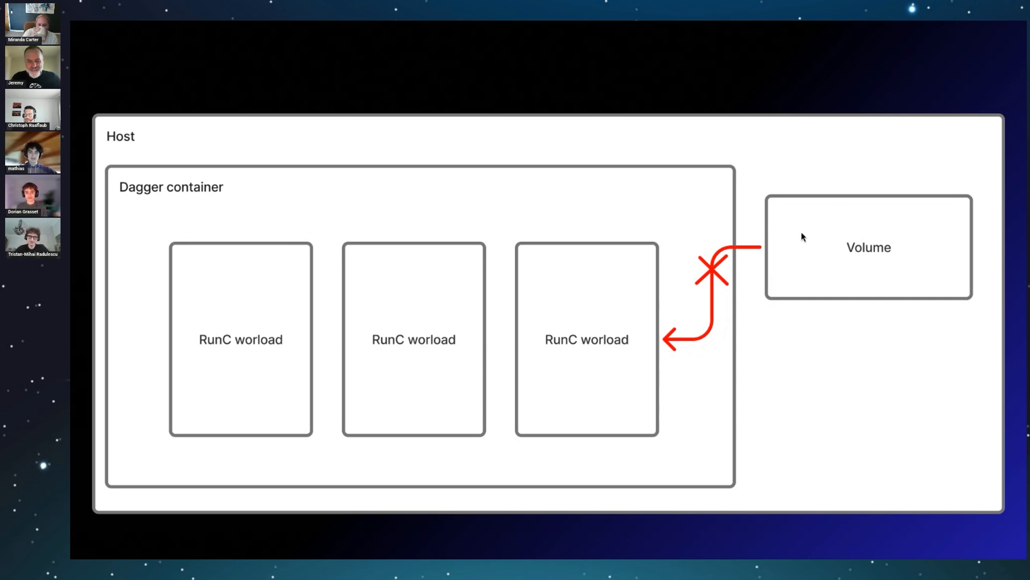
pyautogui.moveTo(783, 256)
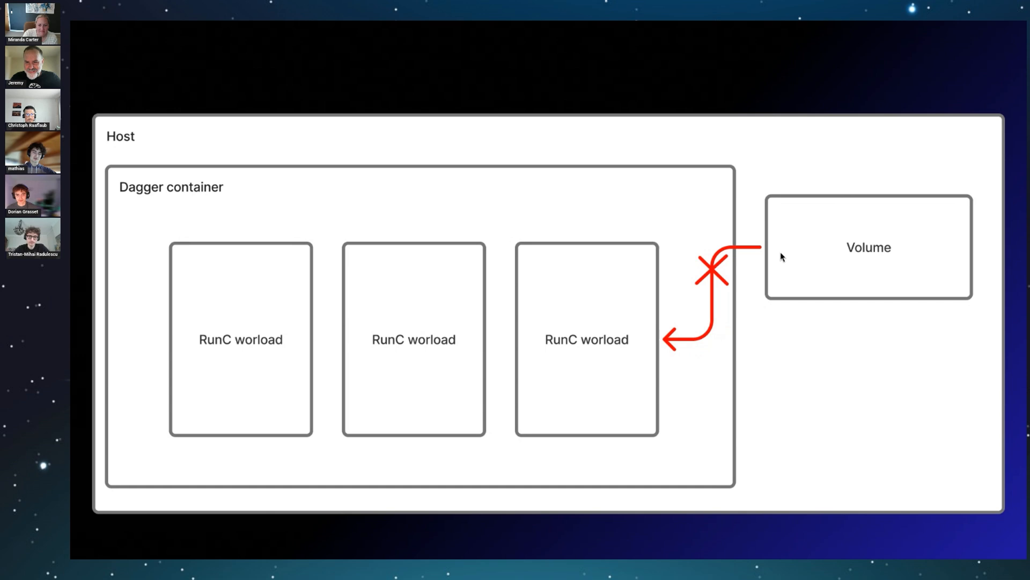
pyautogui.moveTo(782, 281)
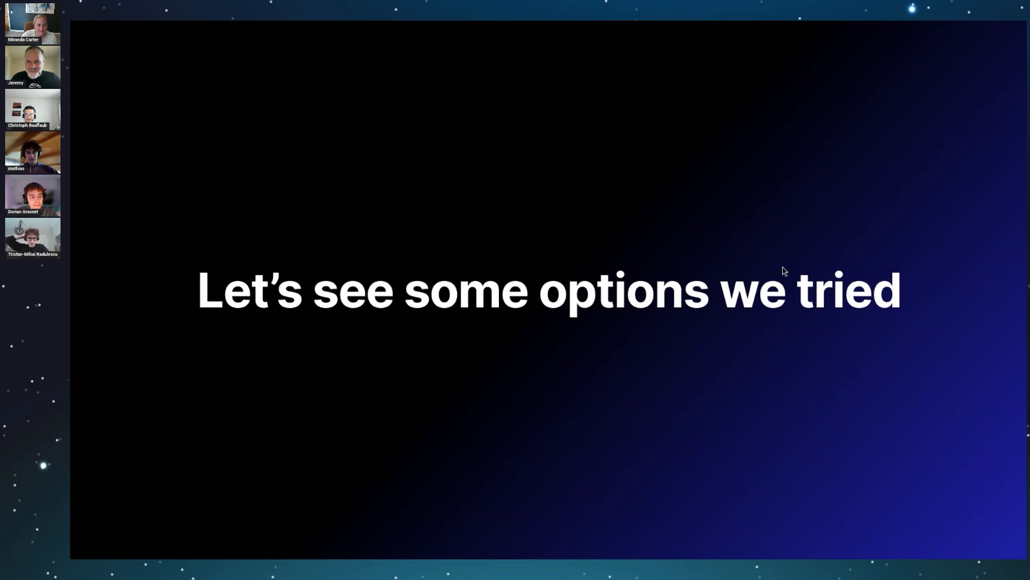
pyautogui.moveTo(844, 244)
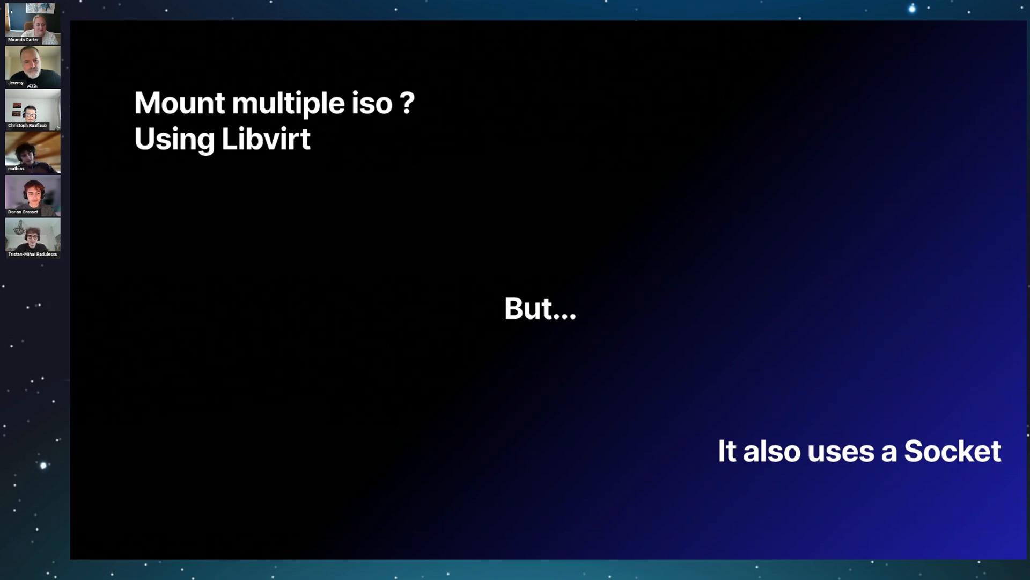
pyautogui.moveTo(585, 311)
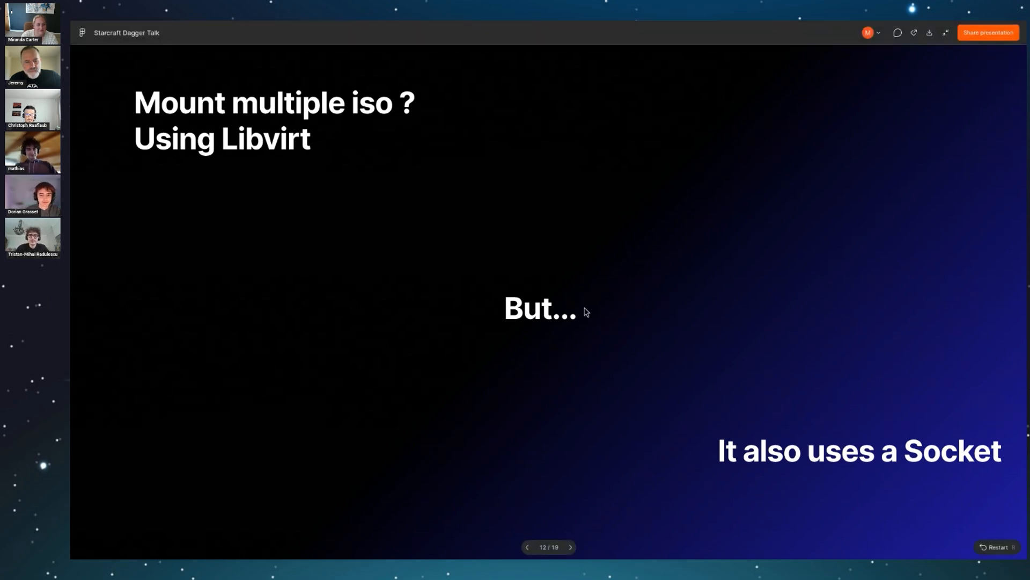
# - Go back one slide to the Dockur/windows Samba and Starcraft Disk diagram
pyautogui.click(526, 546)
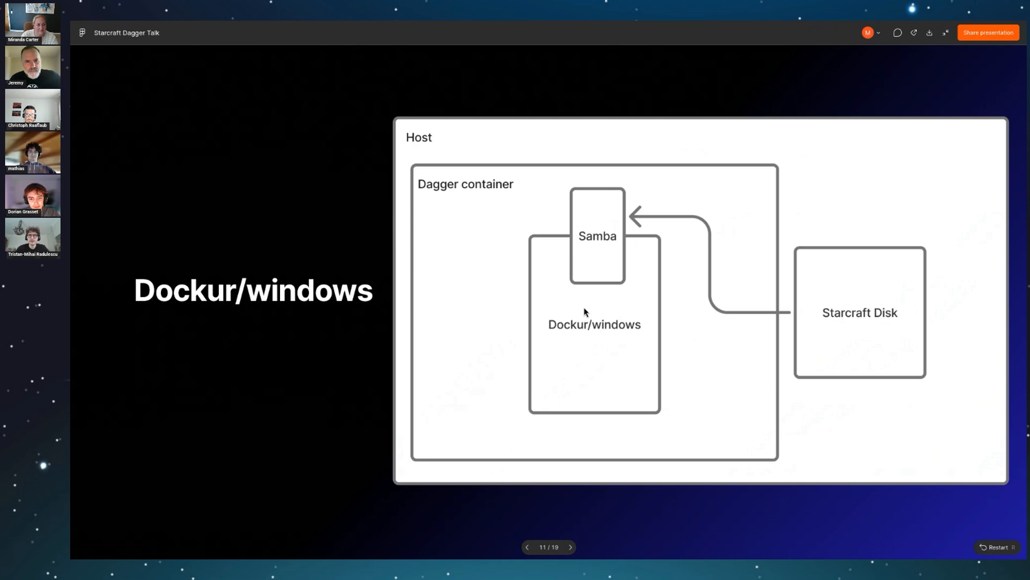
pyautogui.moveTo(171, 266)
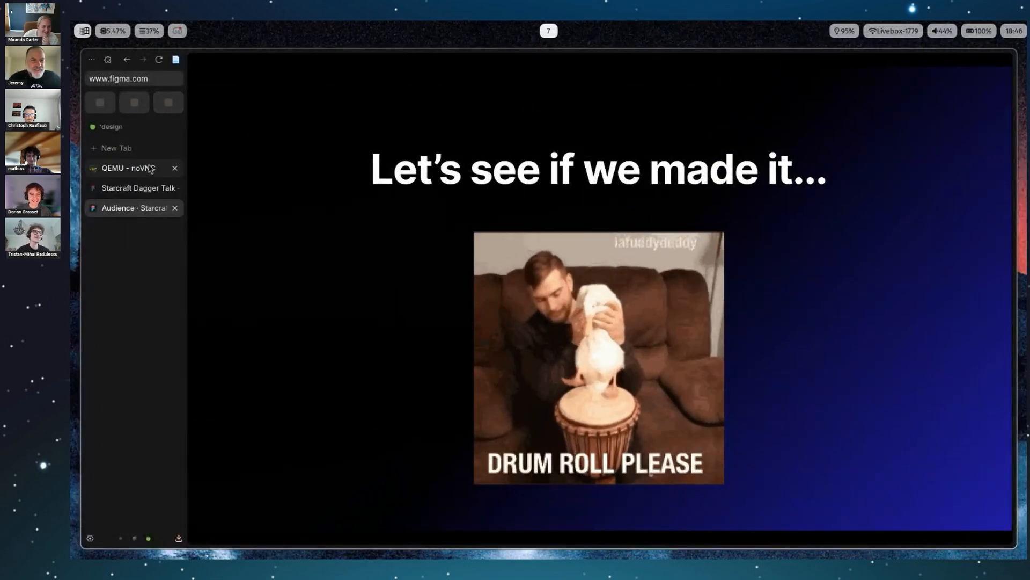
# - Switch the browser to the QEMU - noVNC tab from the sidebar
pyautogui.click(121, 167)
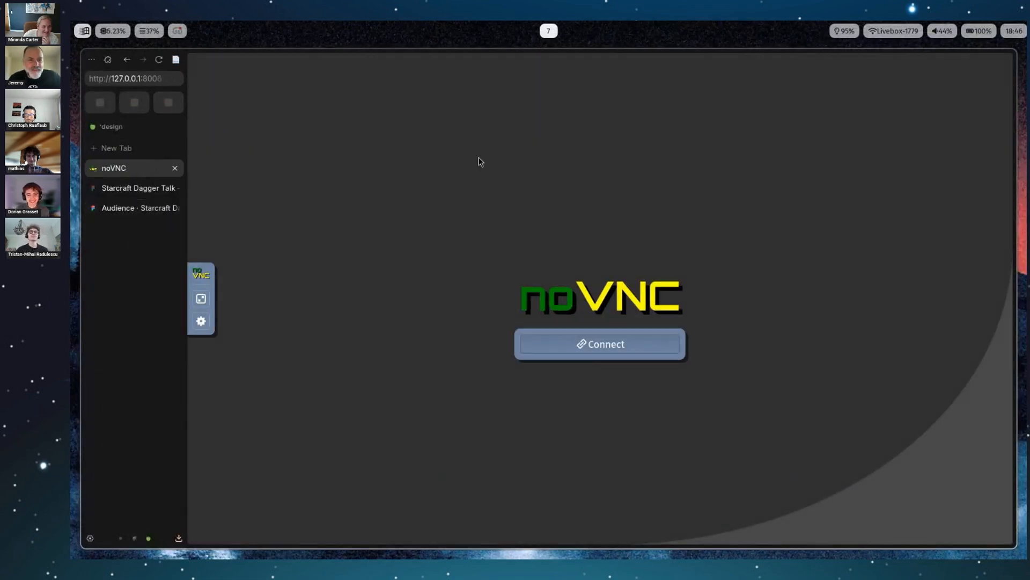
# - Connect to the Windows XP VM and set noVNC Scaling Mode to Local Scaling
pyautogui.click(599, 343)
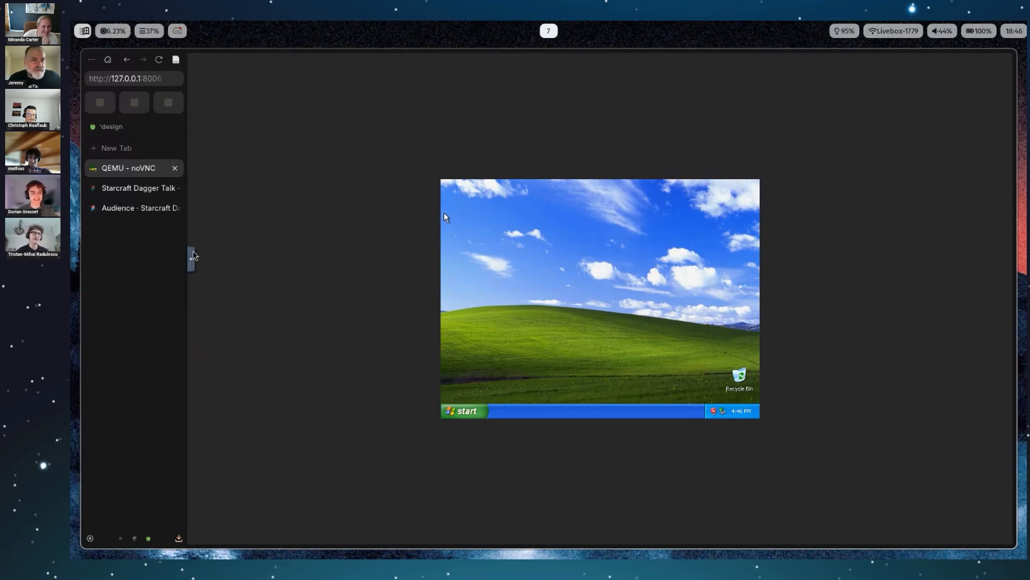
pyautogui.click(191, 256)
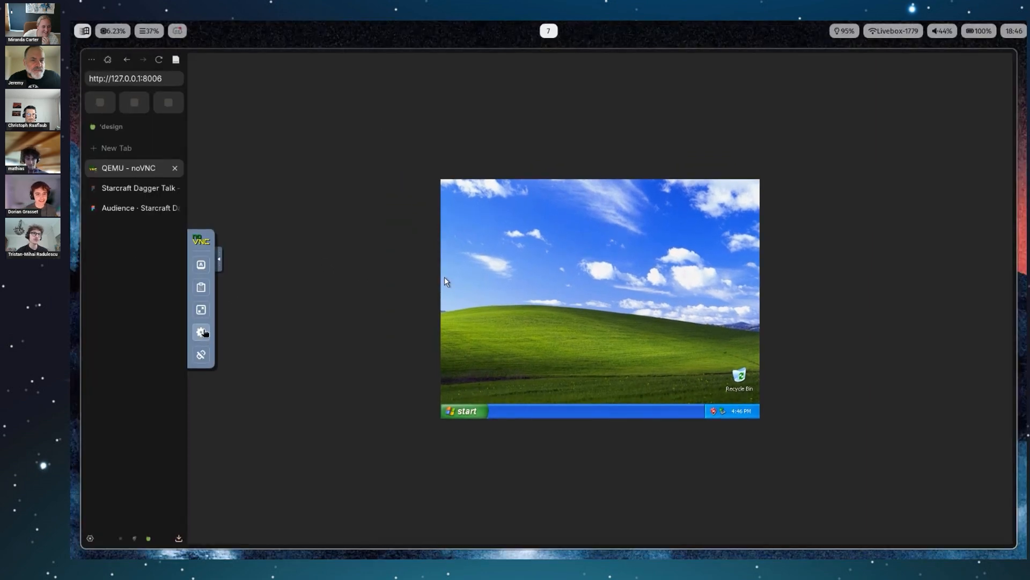
pyautogui.click(201, 332)
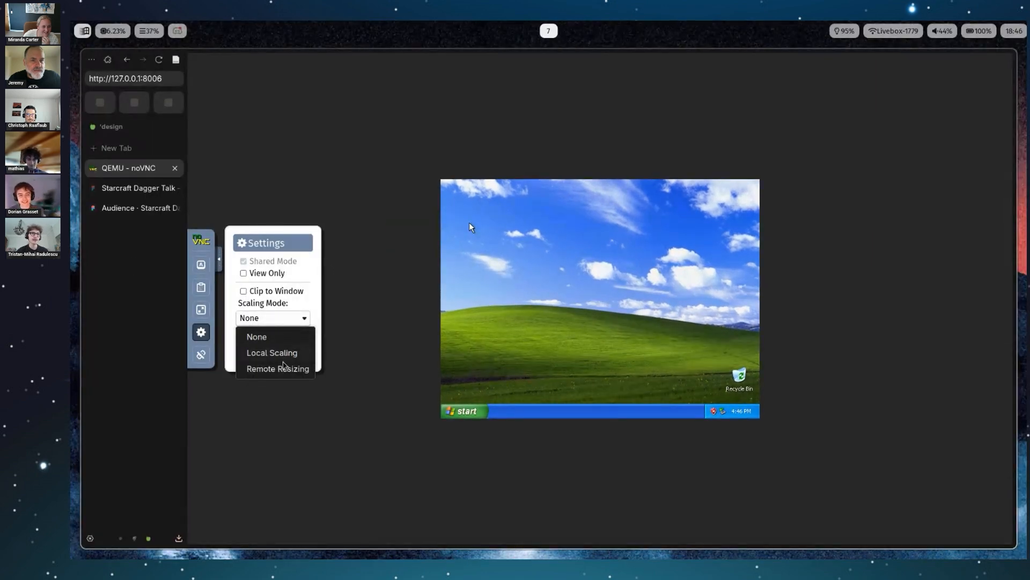
pyautogui.click(272, 353)
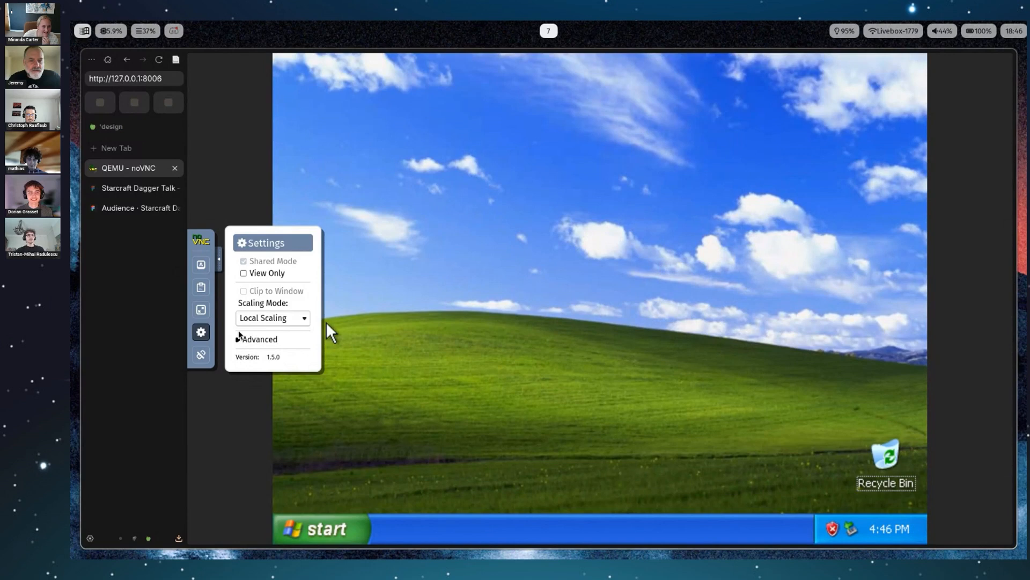
# - Close noVNC settings and open My Computer from the XP Start menu to see the drives
pyautogui.click(465, 385)
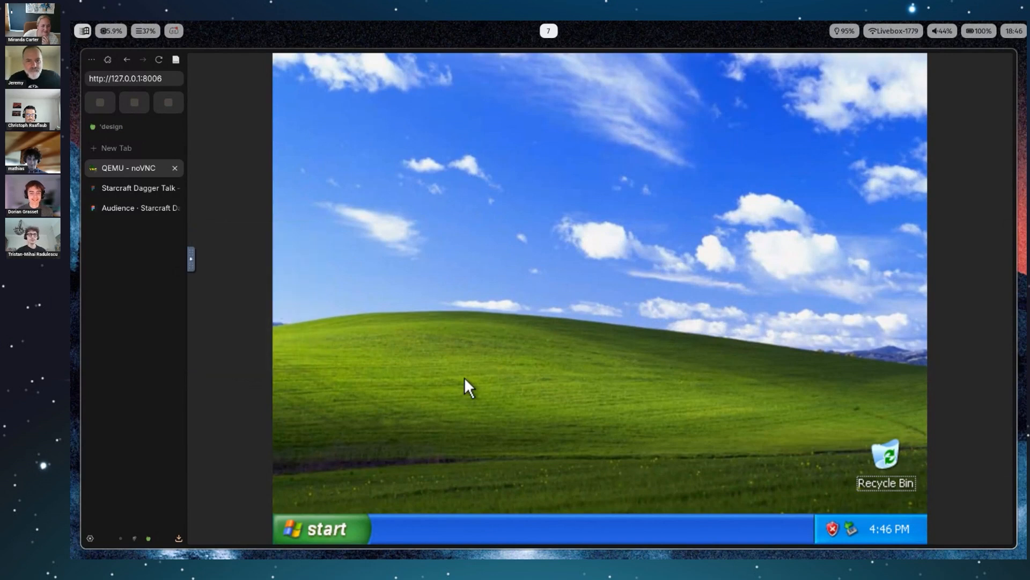
pyautogui.click(318, 528)
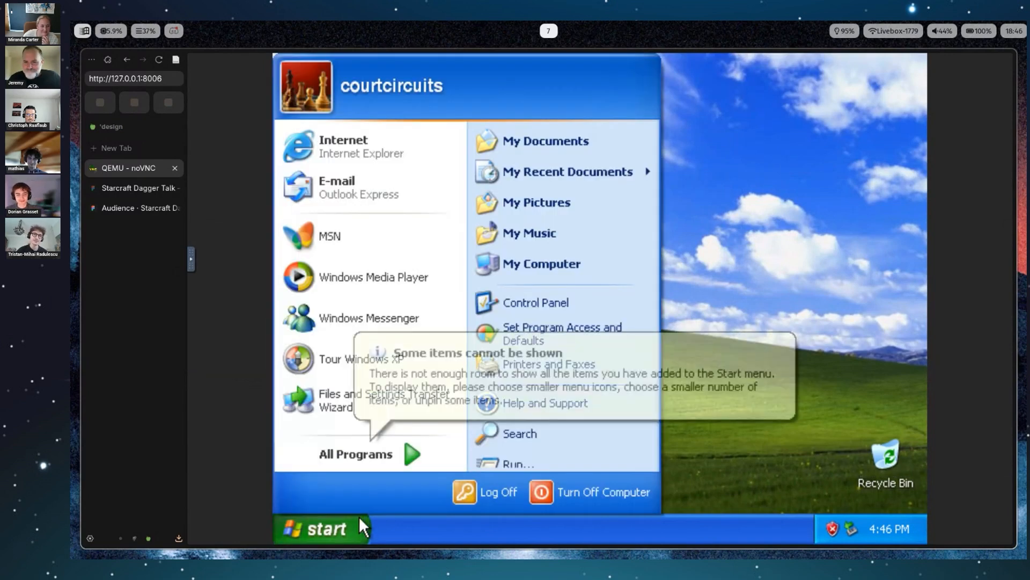
pyautogui.moveTo(635, 264)
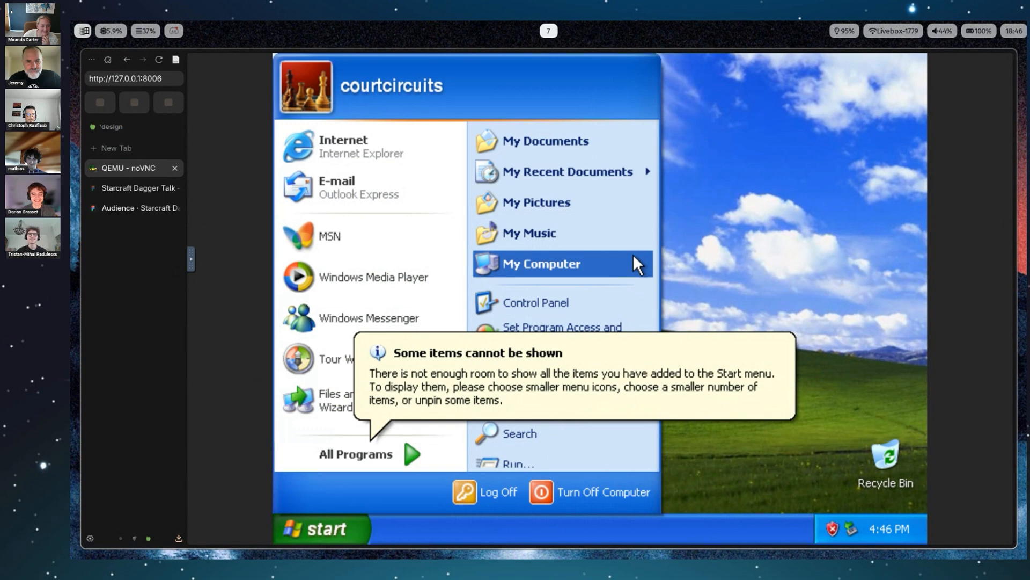
pyautogui.click(539, 264)
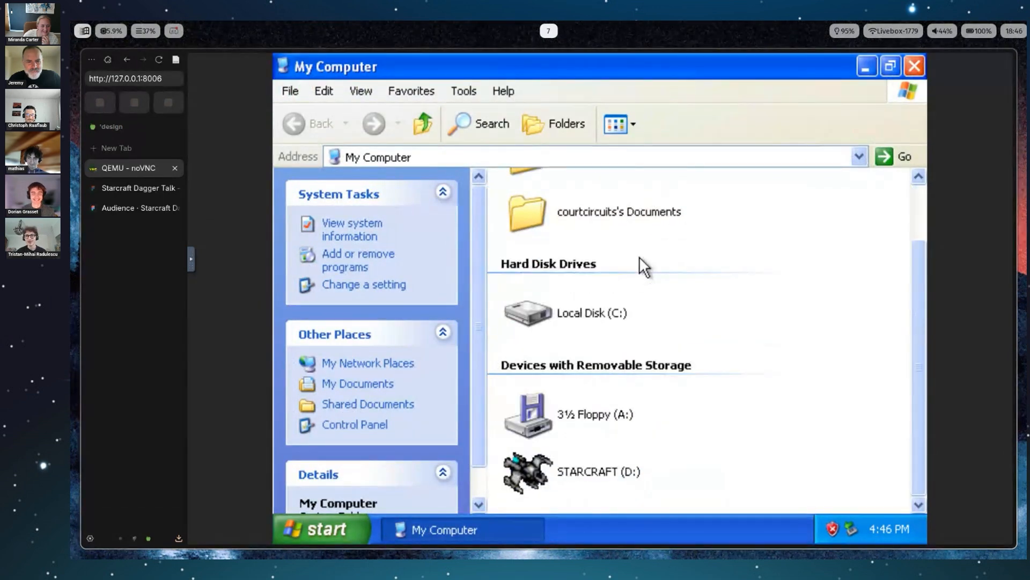
pyautogui.moveTo(628, 476)
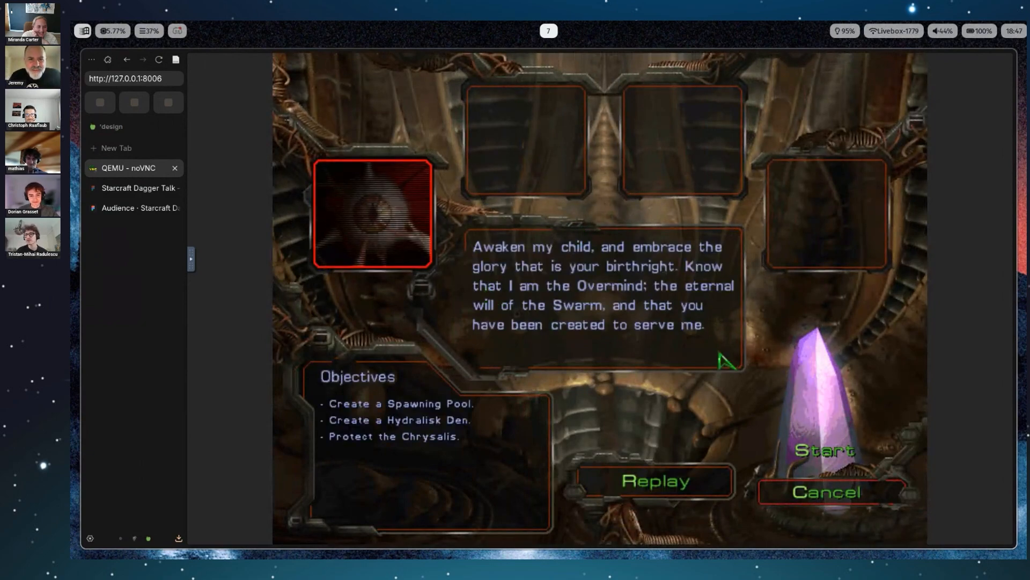
# - Start the Zerg mission past briefing and tips, then return to the Starcraft Dagger Talk tab
pyautogui.click(825, 450)
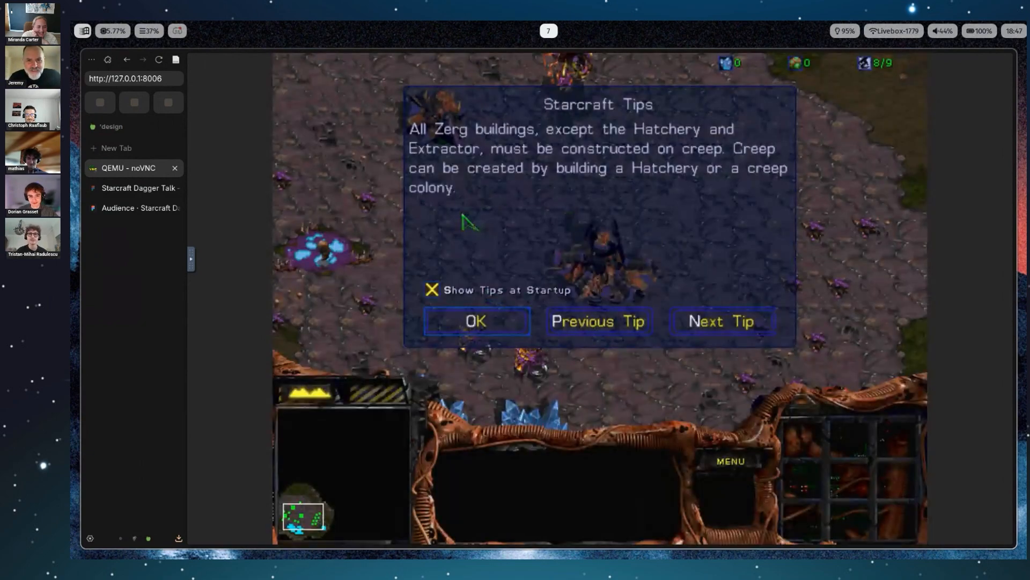
pyautogui.click(475, 321)
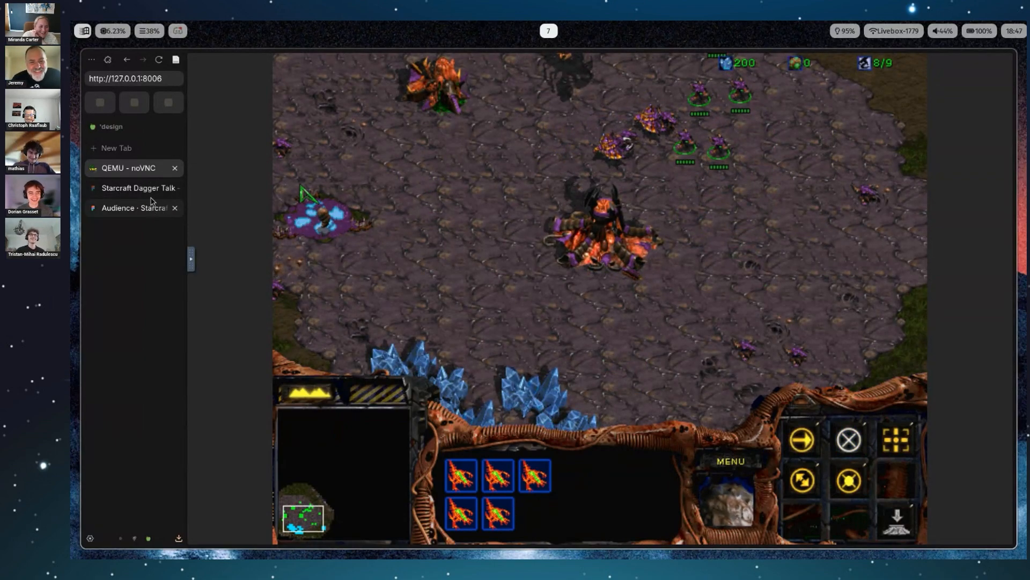
pyautogui.click(139, 188)
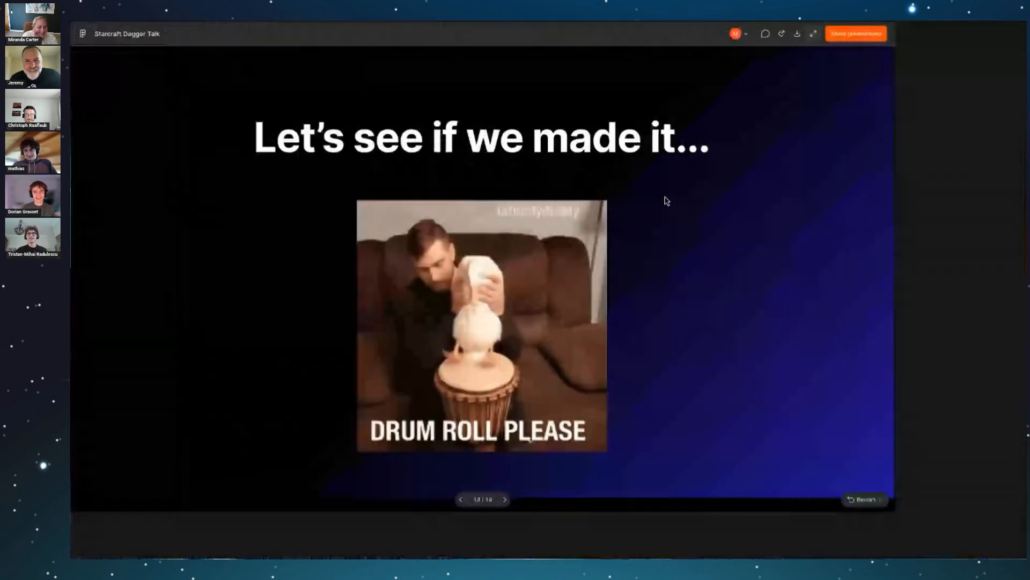
# - Present full screen and advance to 'The trick...' bash startup script slide
pyautogui.click(812, 33)
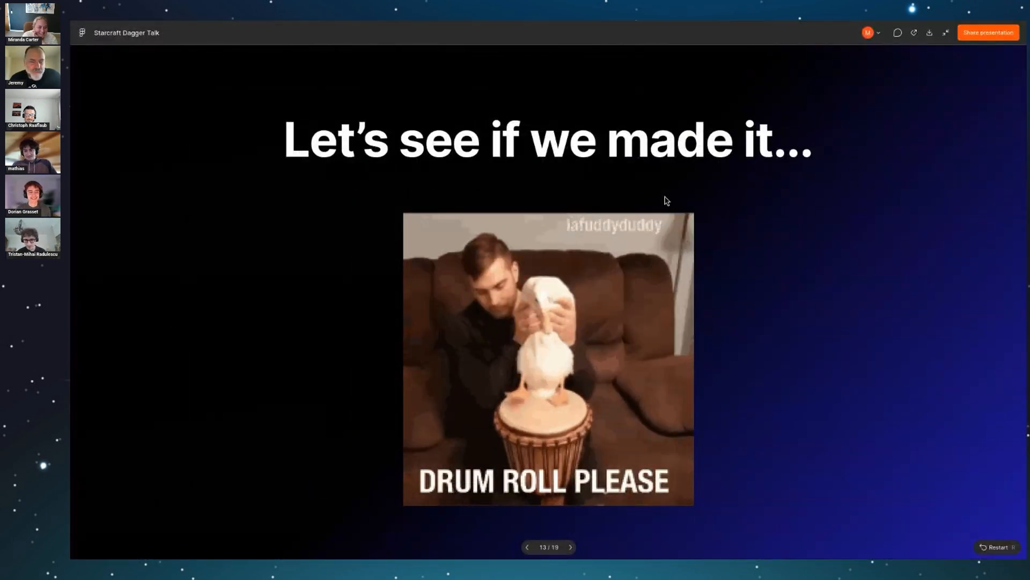
pyautogui.click(569, 547)
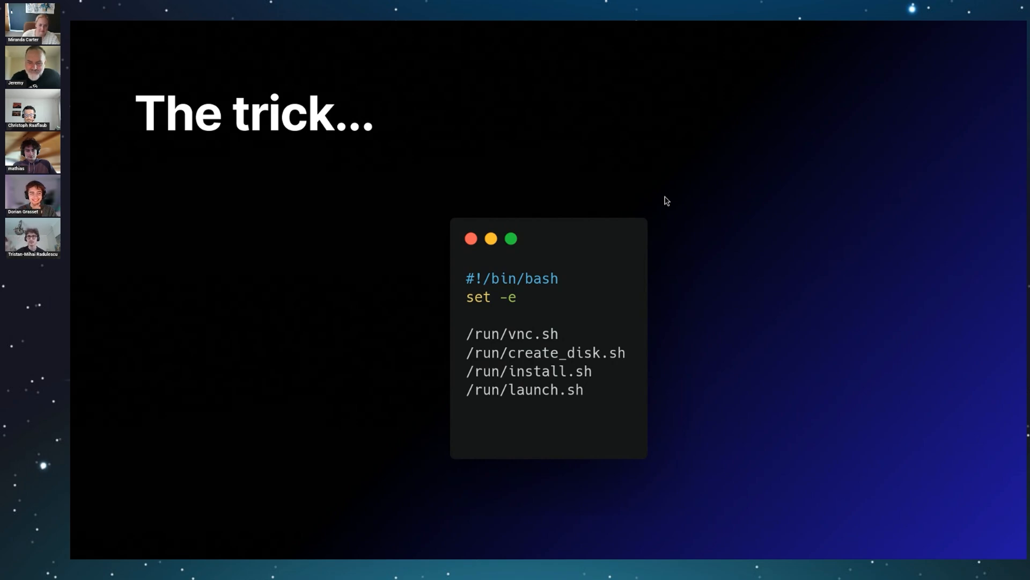
pyautogui.moveTo(648, 276)
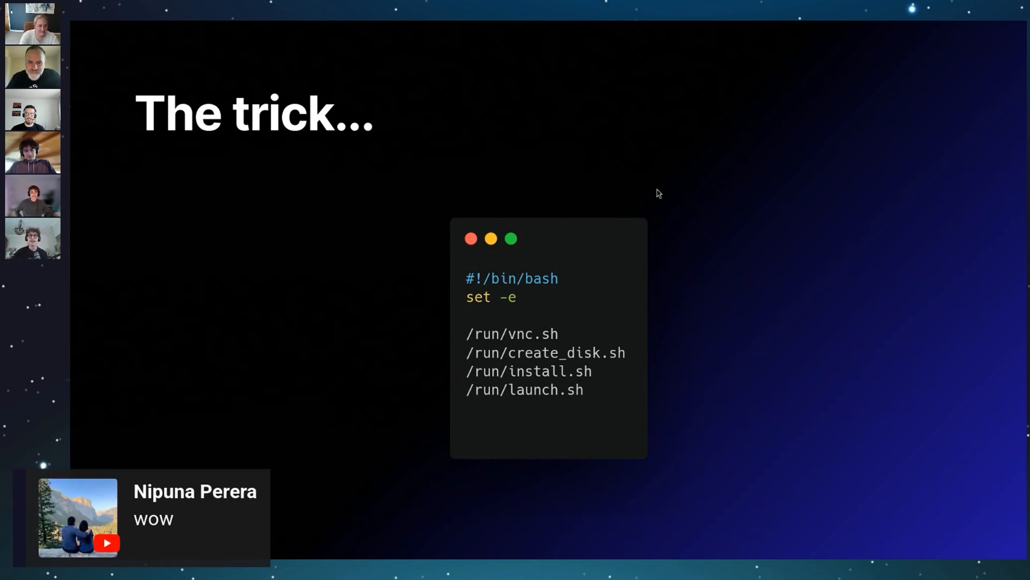
pyautogui.moveTo(558, 340)
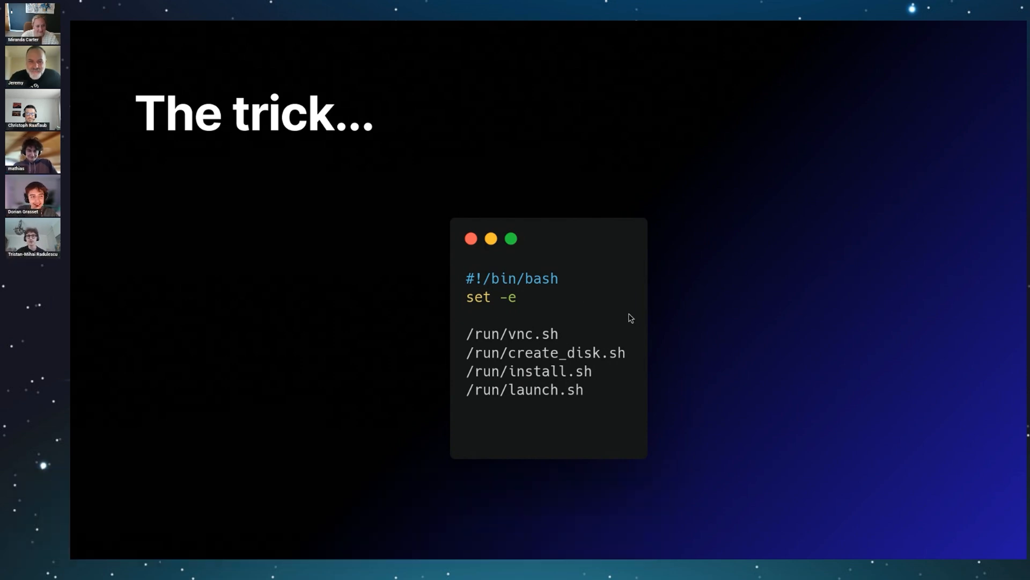
pyautogui.moveTo(557, 248)
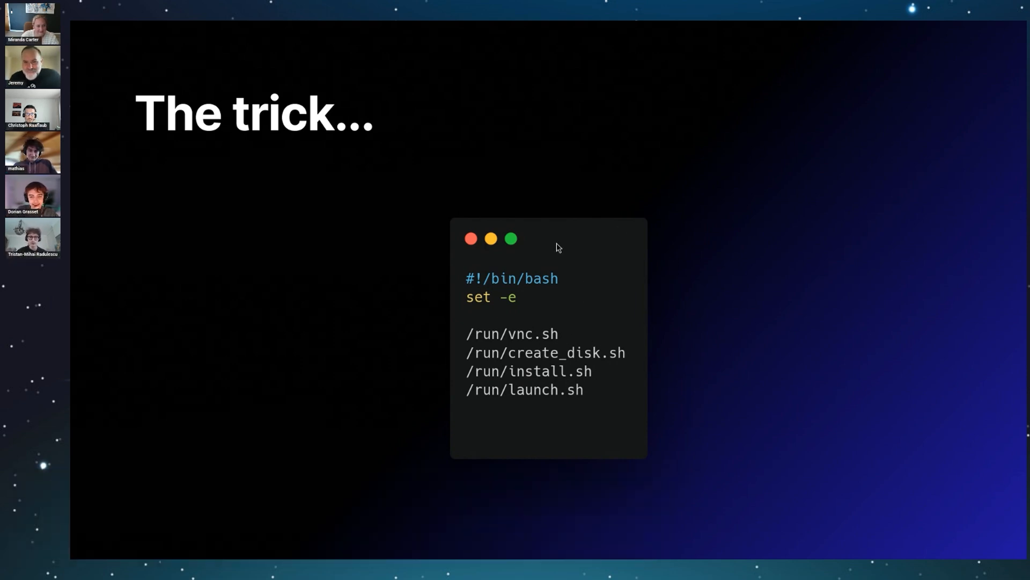
pyautogui.moveTo(550, 399)
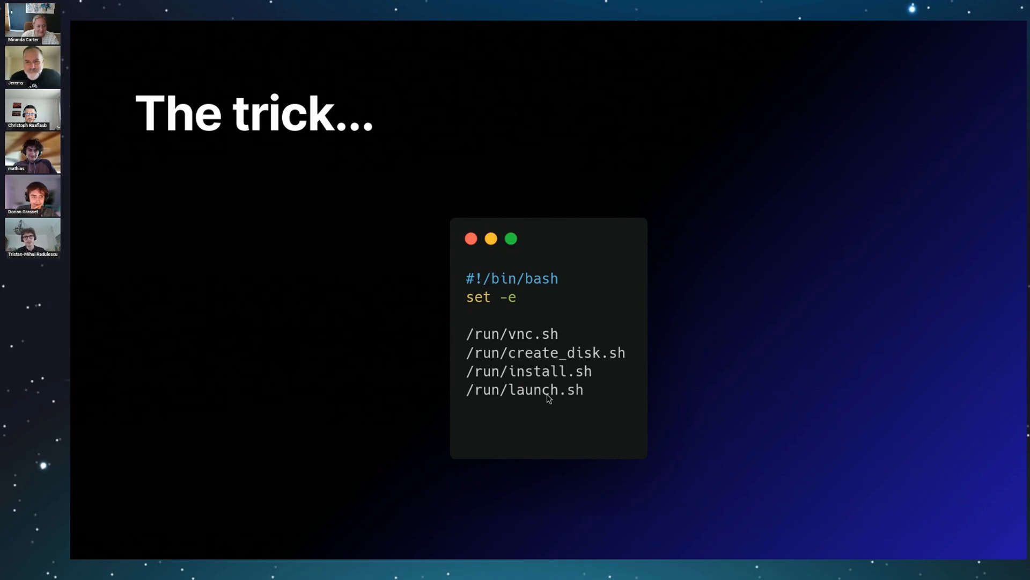
pyautogui.moveTo(622, 350)
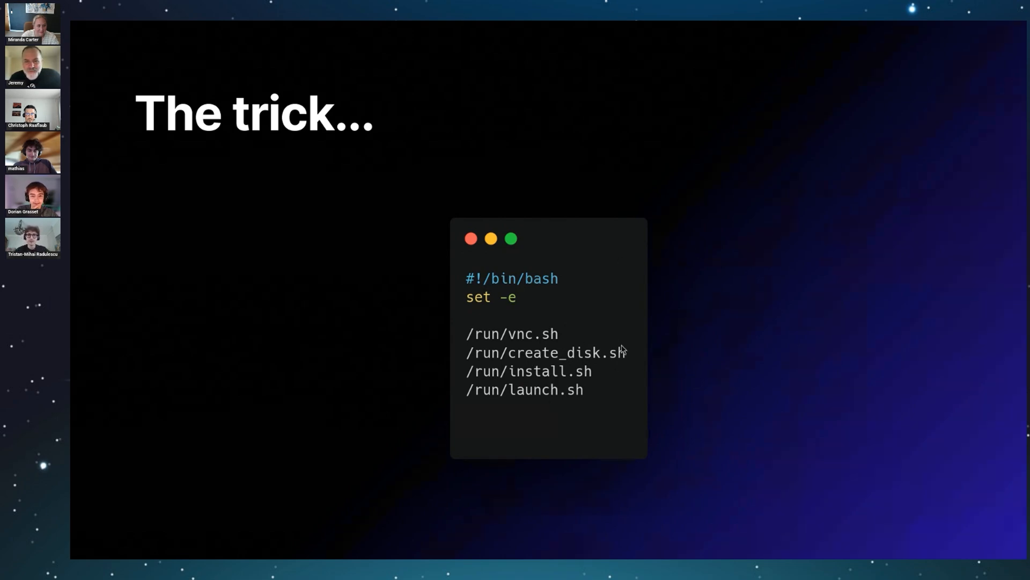
pyautogui.moveTo(537, 399)
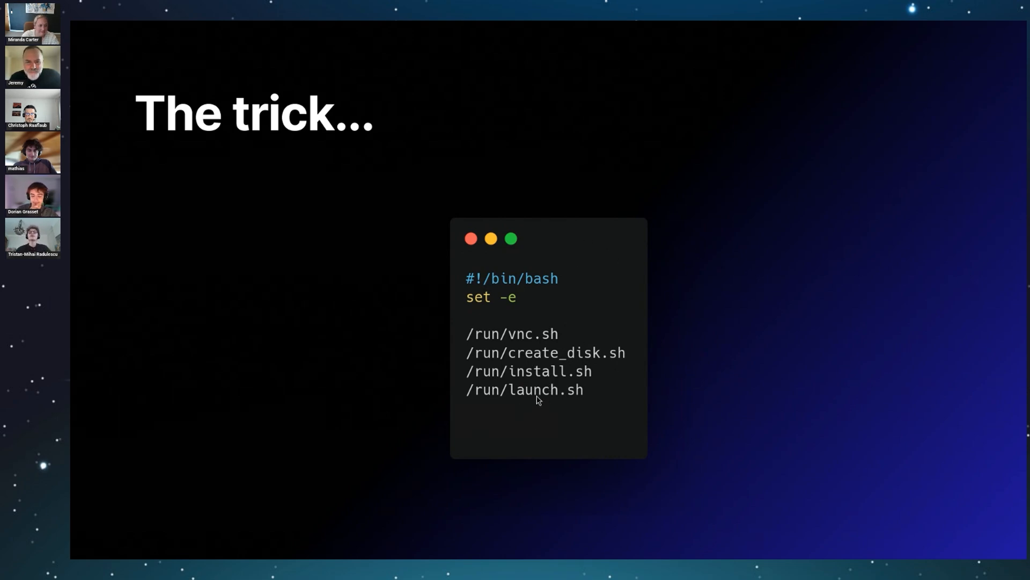
pyautogui.moveTo(606, 465)
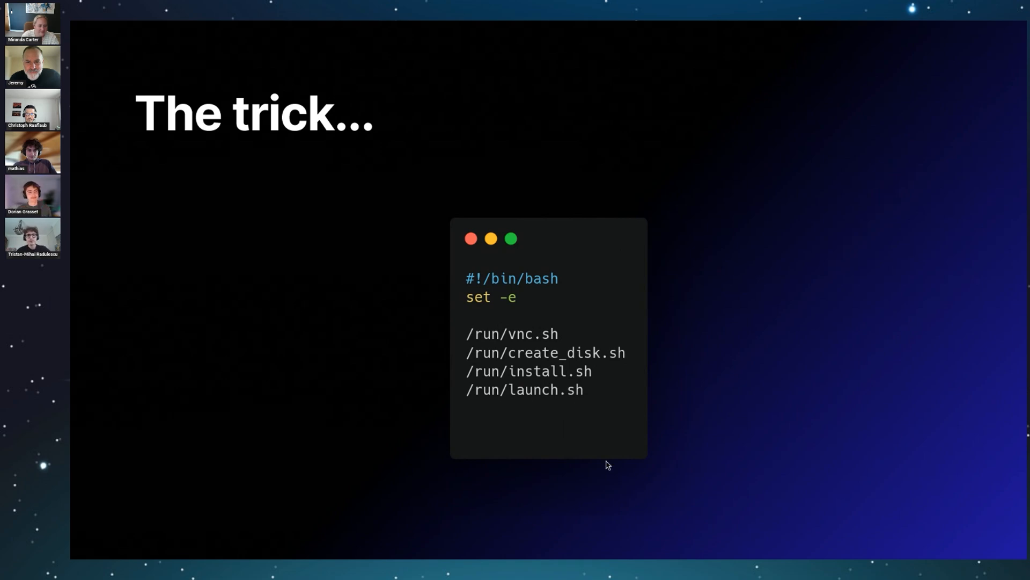
pyautogui.moveTo(589, 402)
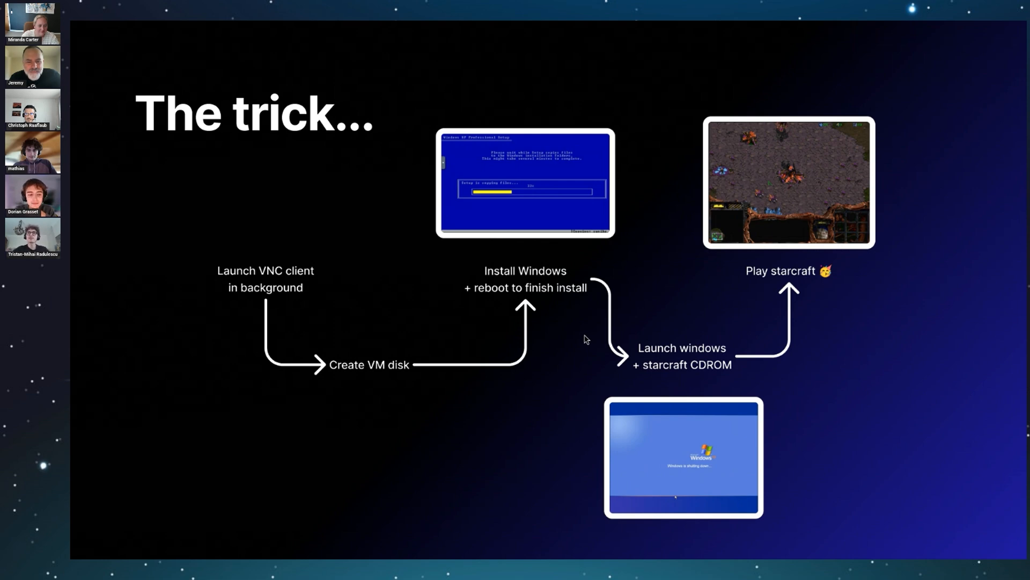
pyautogui.moveTo(534, 246)
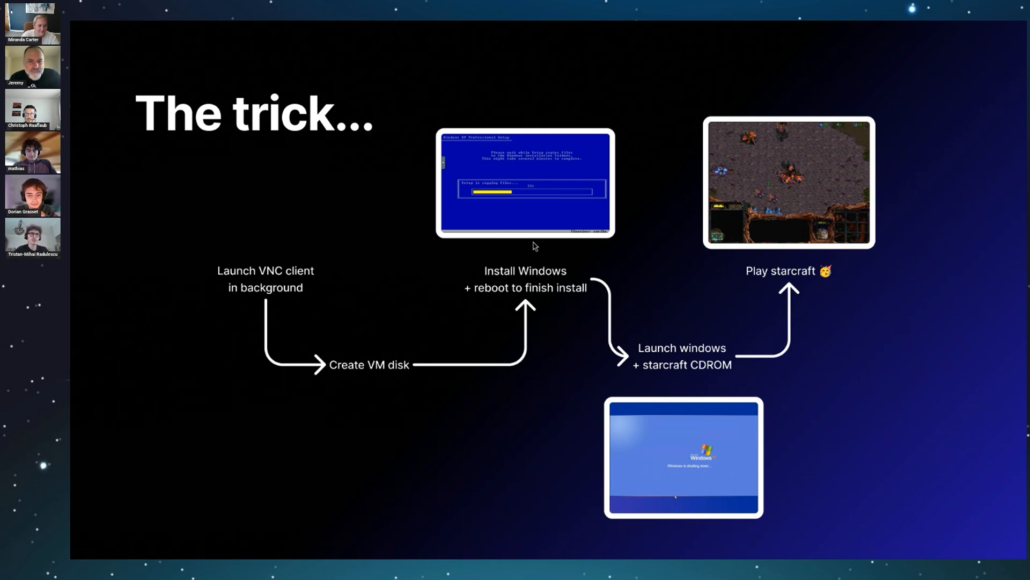
pyautogui.moveTo(165, 264)
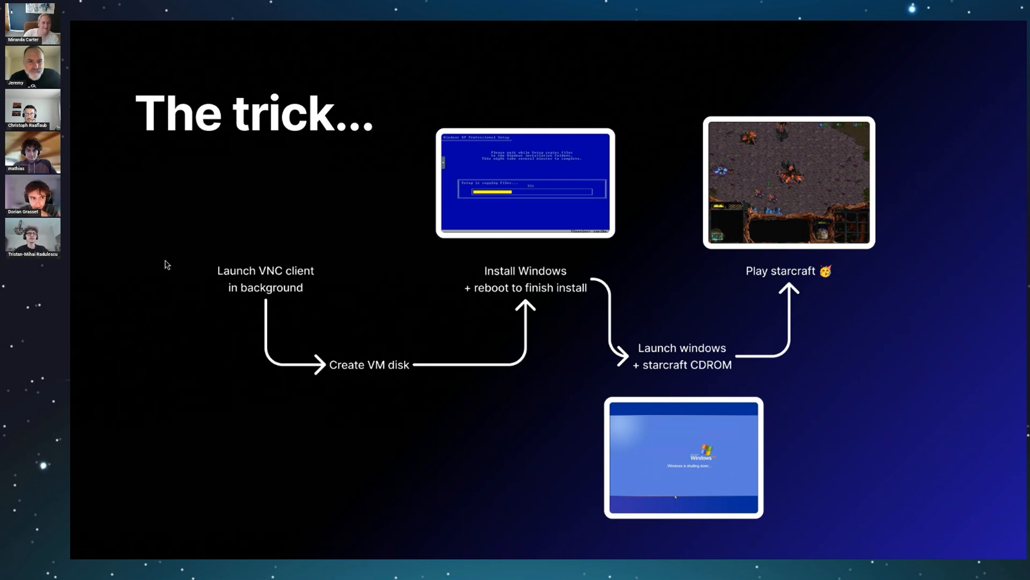
pyautogui.moveTo(498, 247)
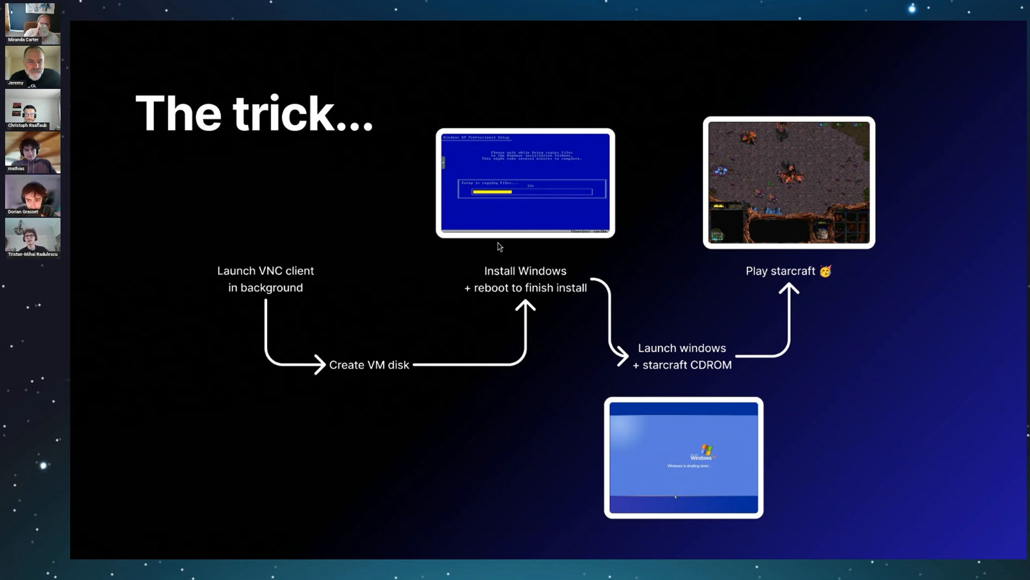
pyautogui.moveTo(514, 233)
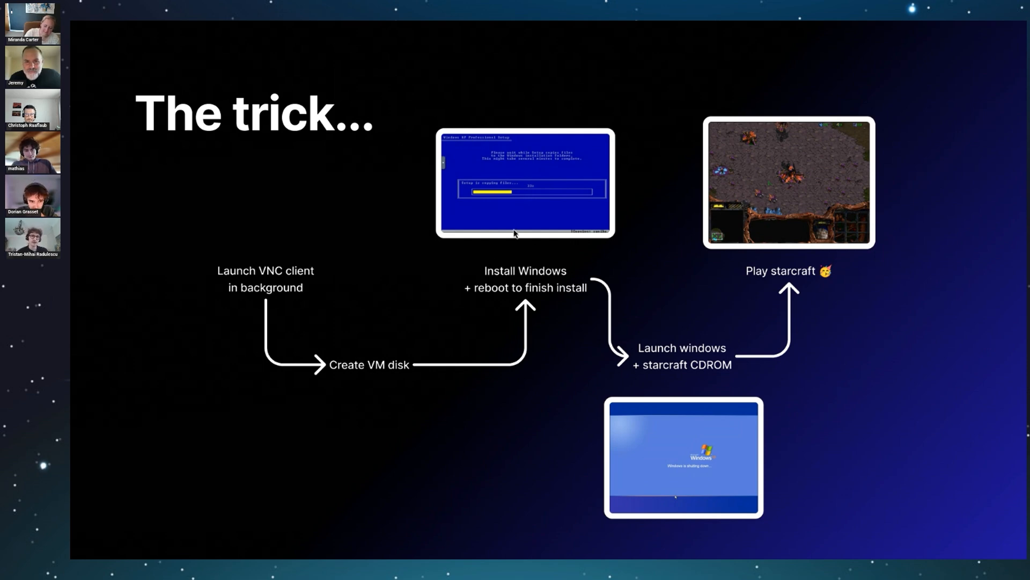
pyautogui.moveTo(630, 229)
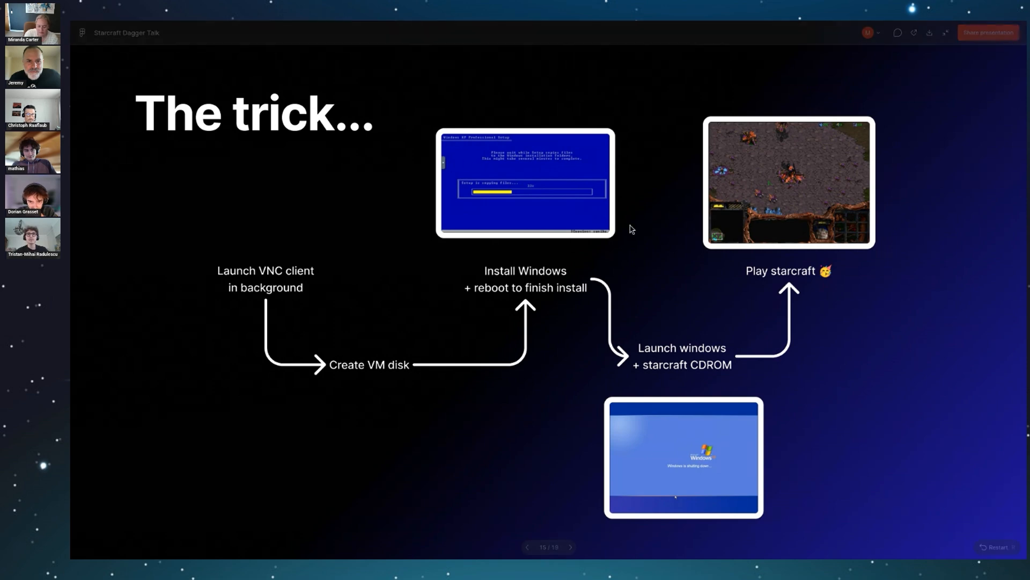
pyautogui.moveTo(581, 344)
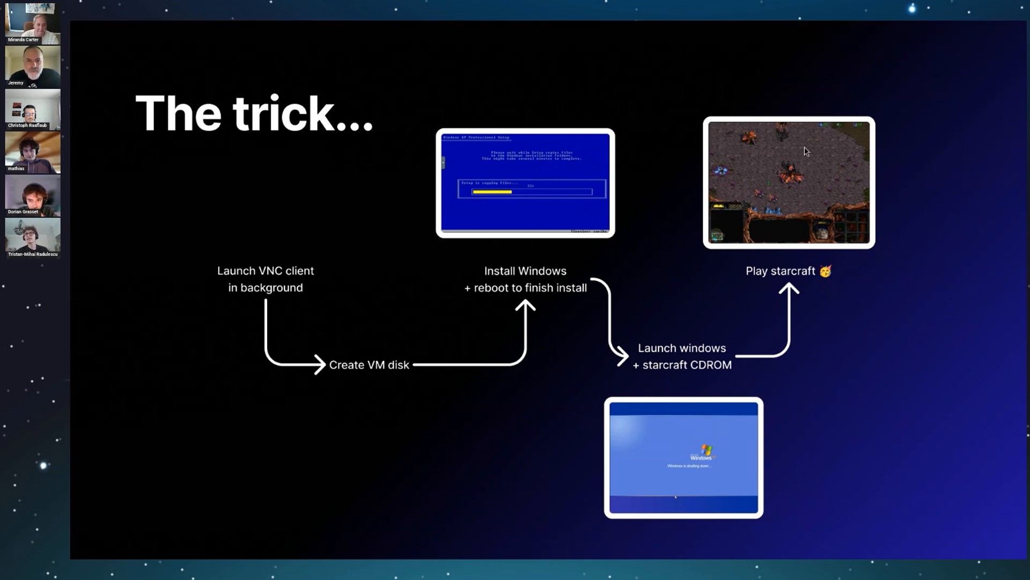
pyautogui.moveTo(777, 179)
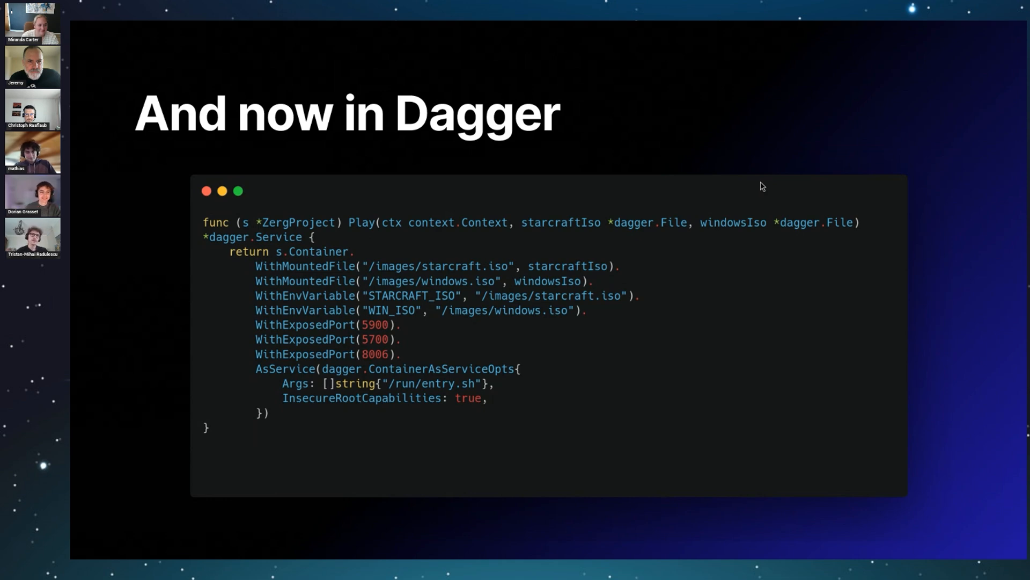
pyautogui.moveTo(758, 189)
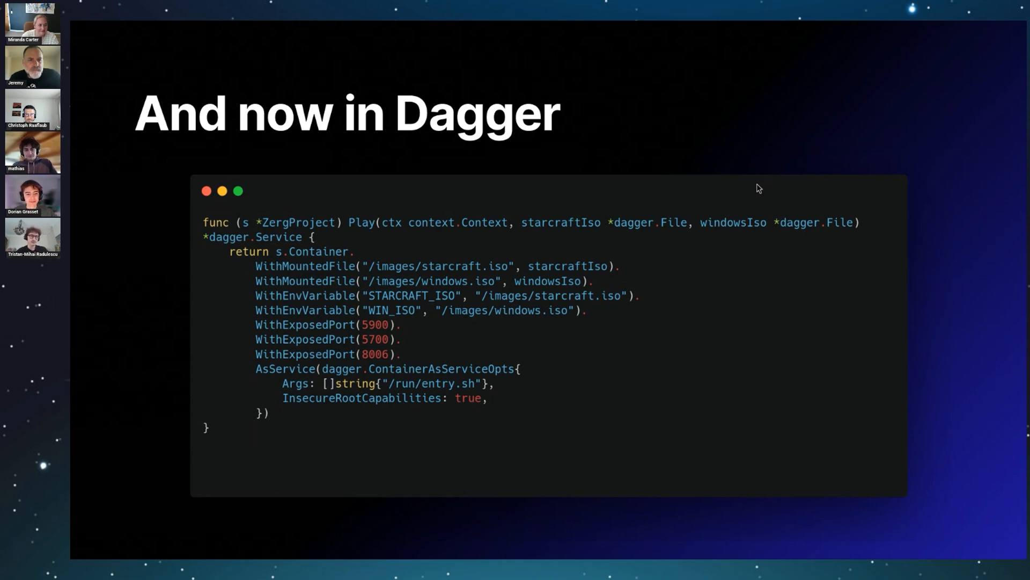
pyautogui.moveTo(424, 156)
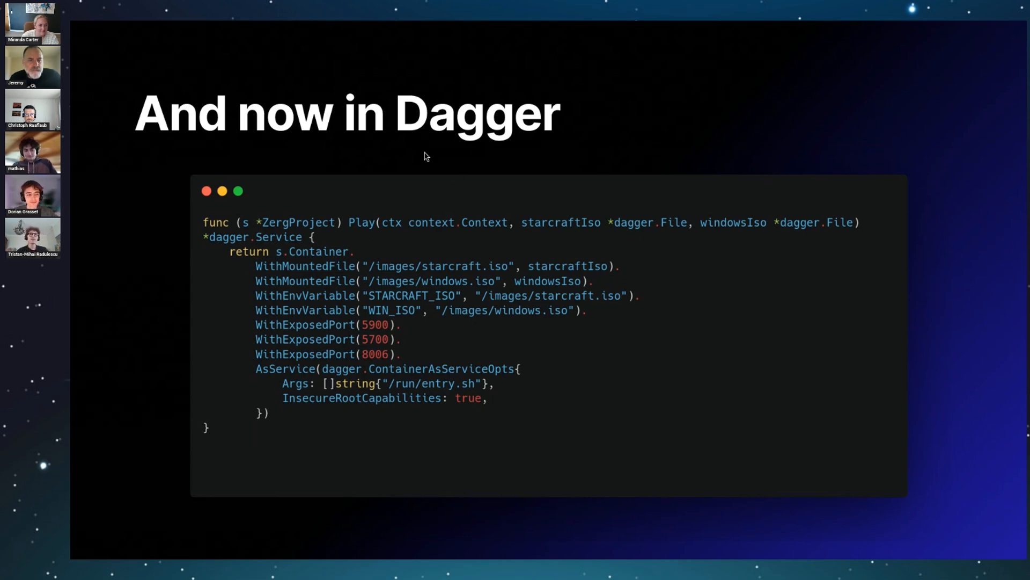
pyautogui.moveTo(420, 147)
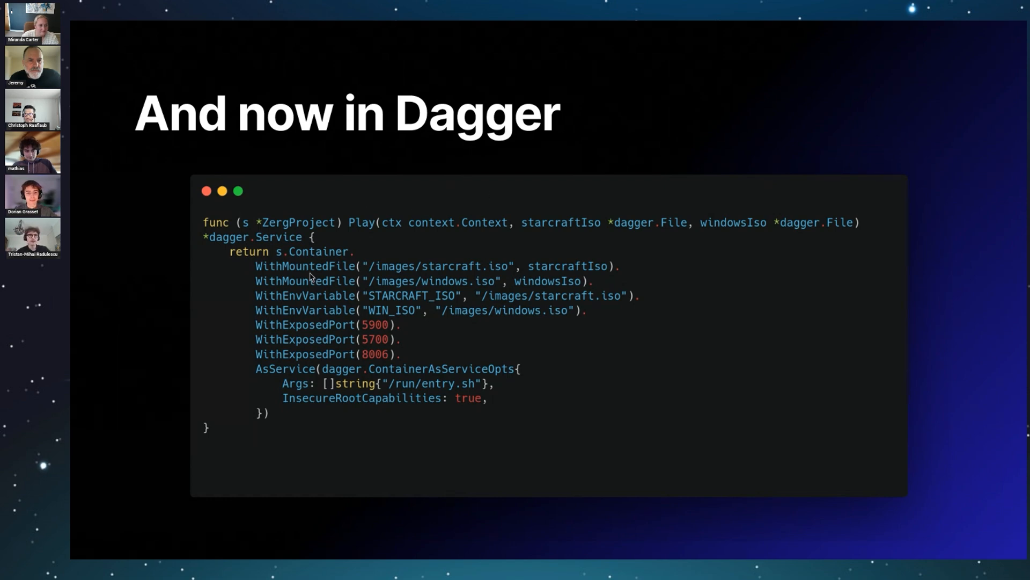
pyautogui.moveTo(493, 263)
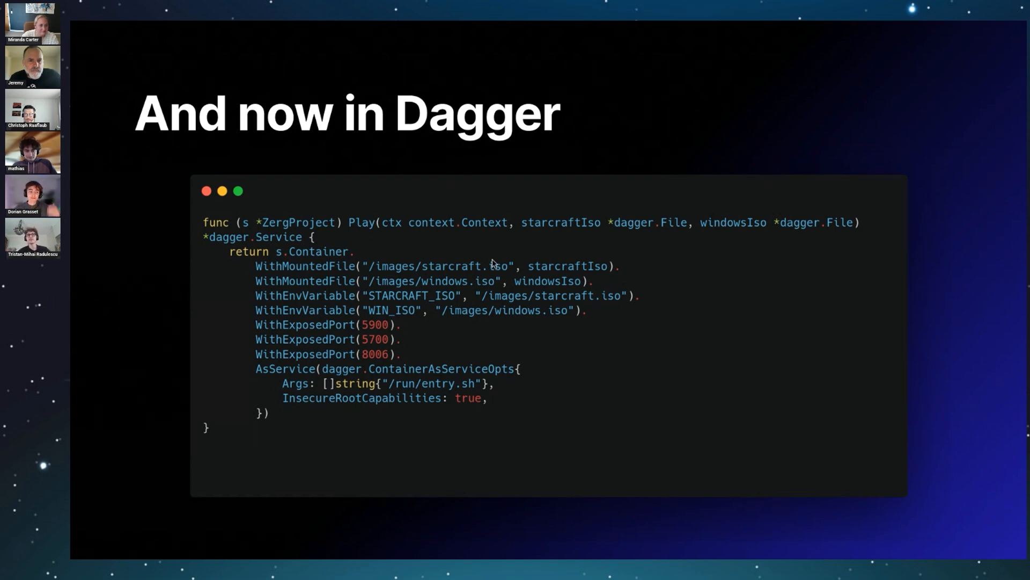
pyautogui.moveTo(418, 294)
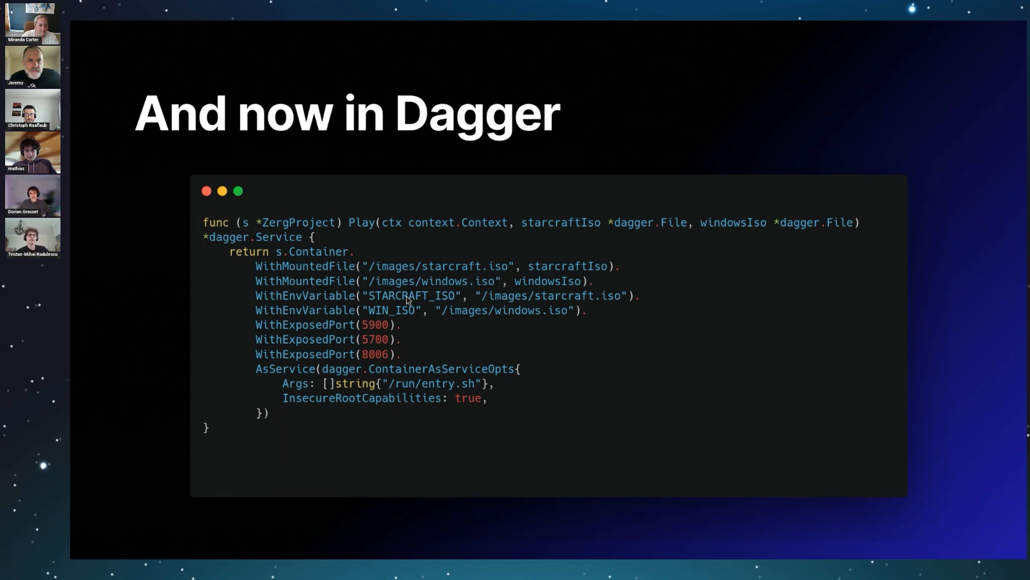
pyautogui.moveTo(393, 276)
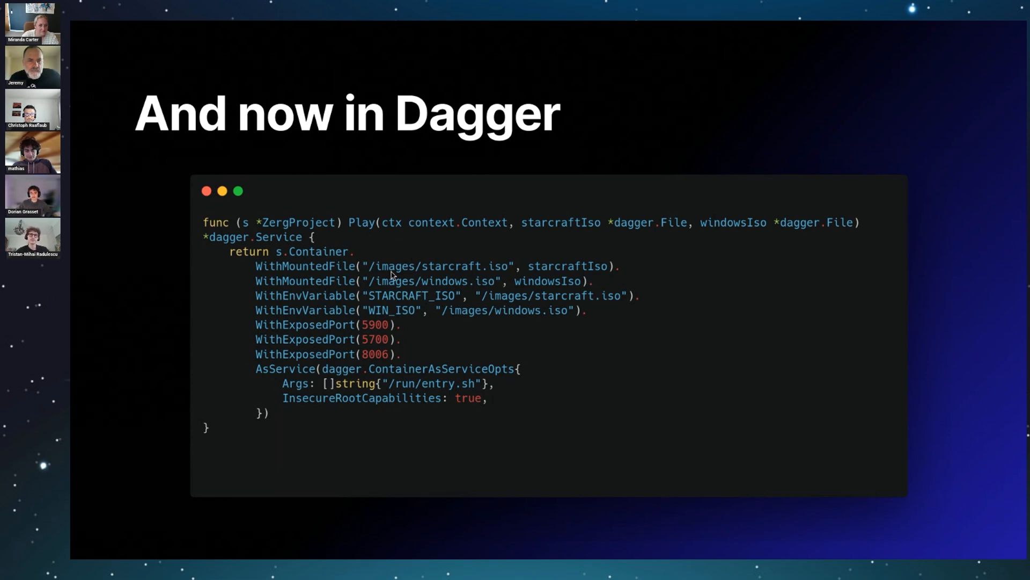
pyautogui.moveTo(494, 318)
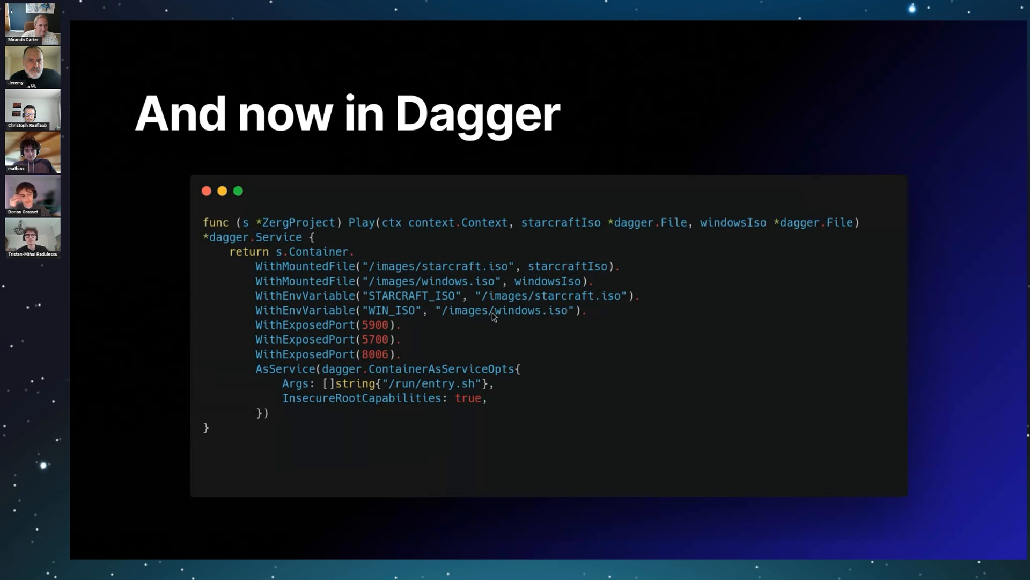
pyautogui.moveTo(374, 345)
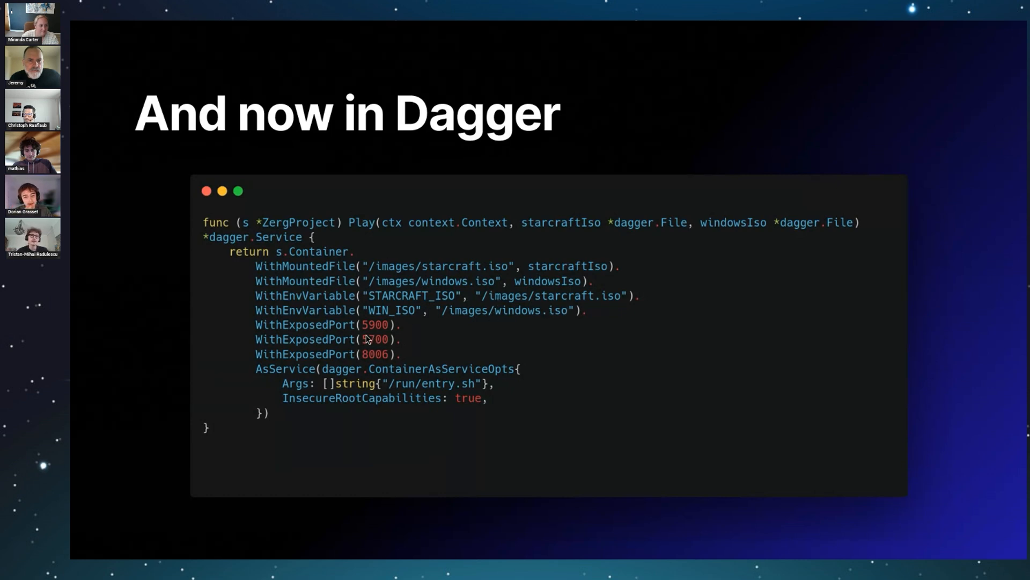
pyautogui.moveTo(495, 336)
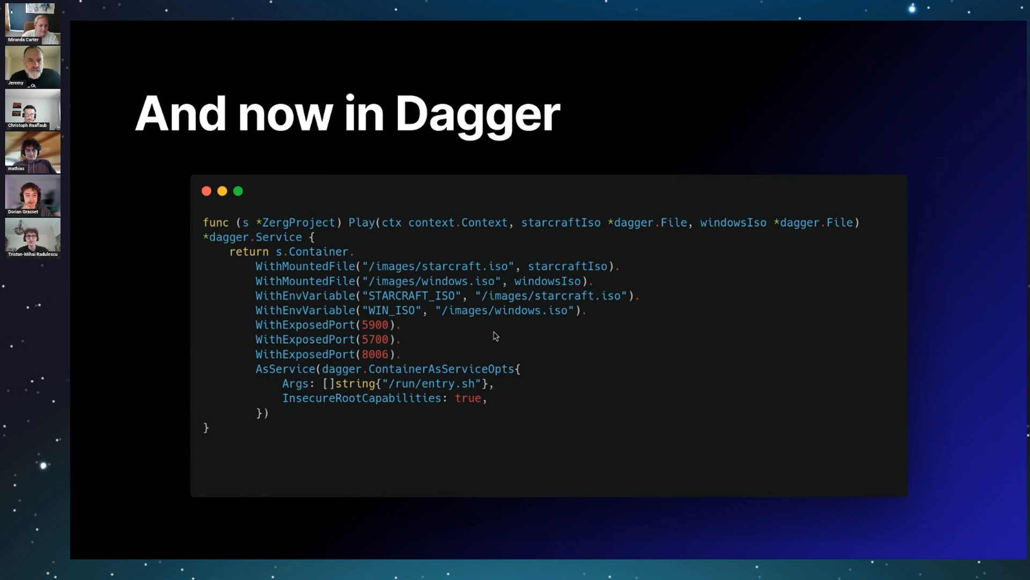
pyautogui.moveTo(439, 358)
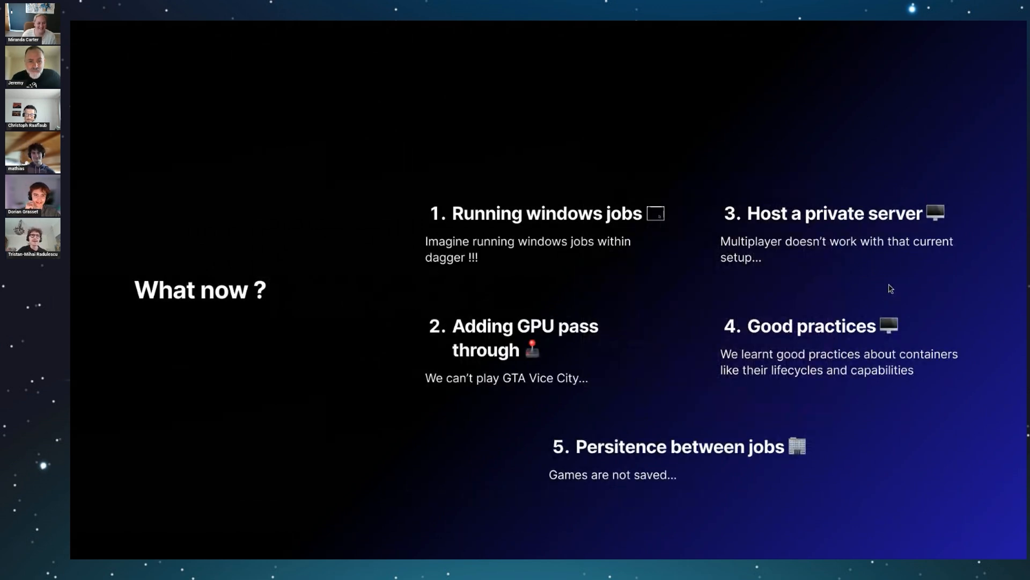
pyautogui.moveTo(562, 162)
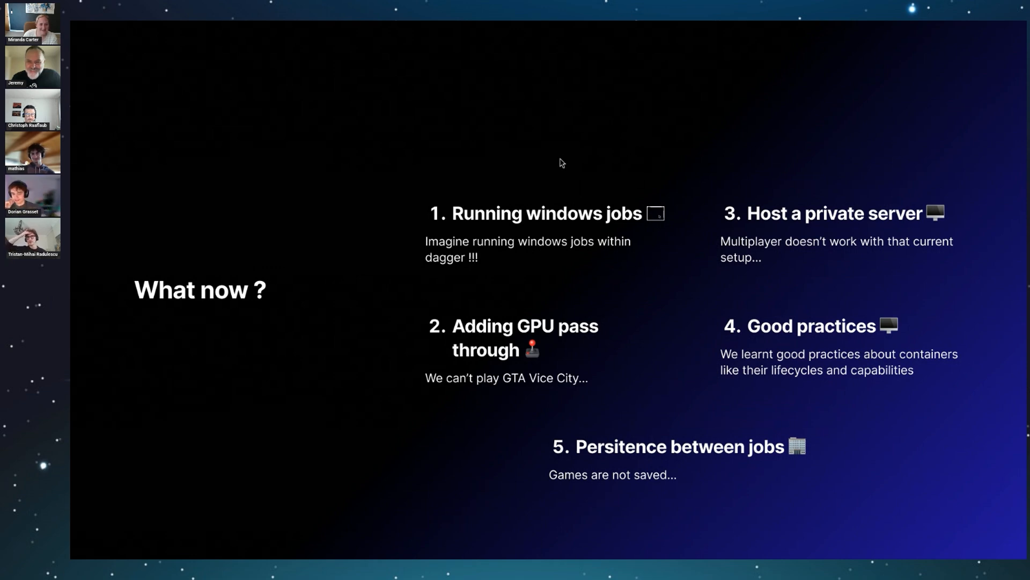
pyautogui.moveTo(609, 163)
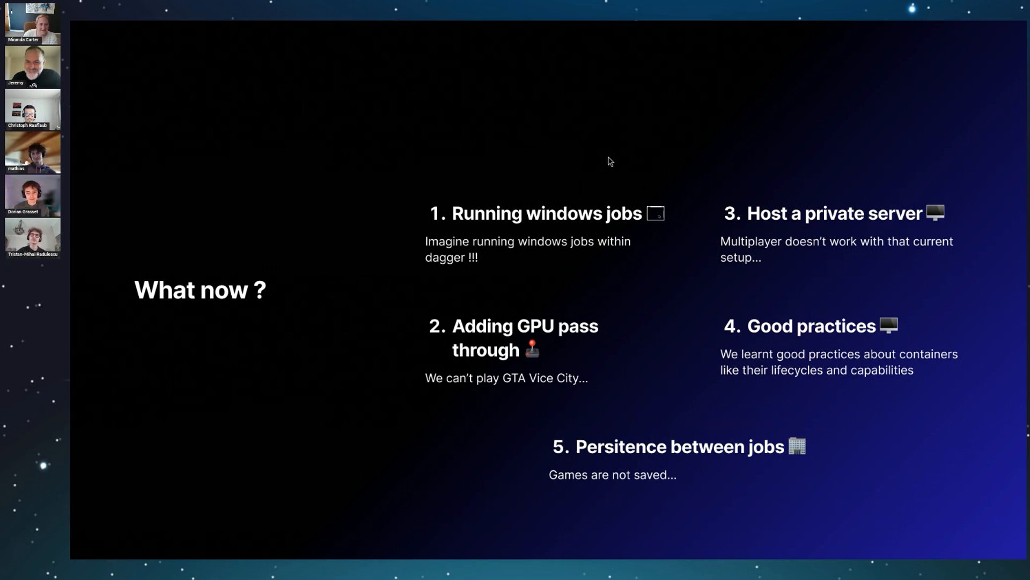
pyautogui.moveTo(550, 145)
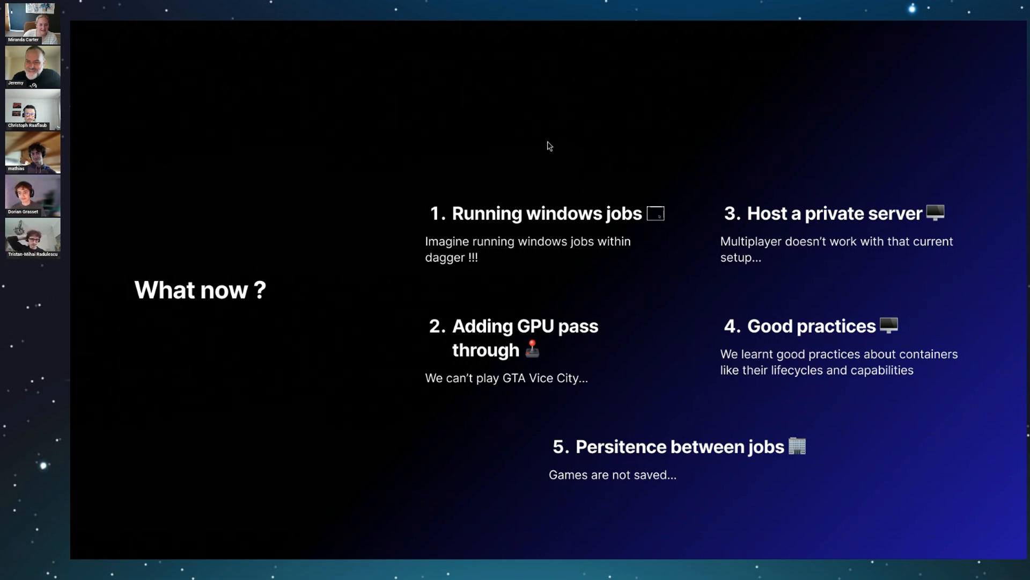
pyautogui.moveTo(605, 239)
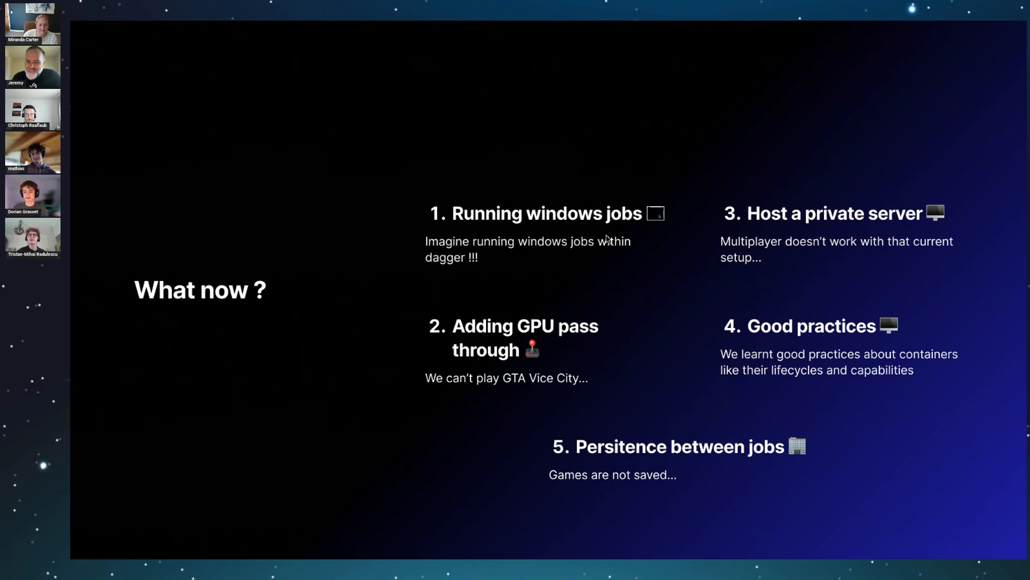
pyautogui.moveTo(575, 161)
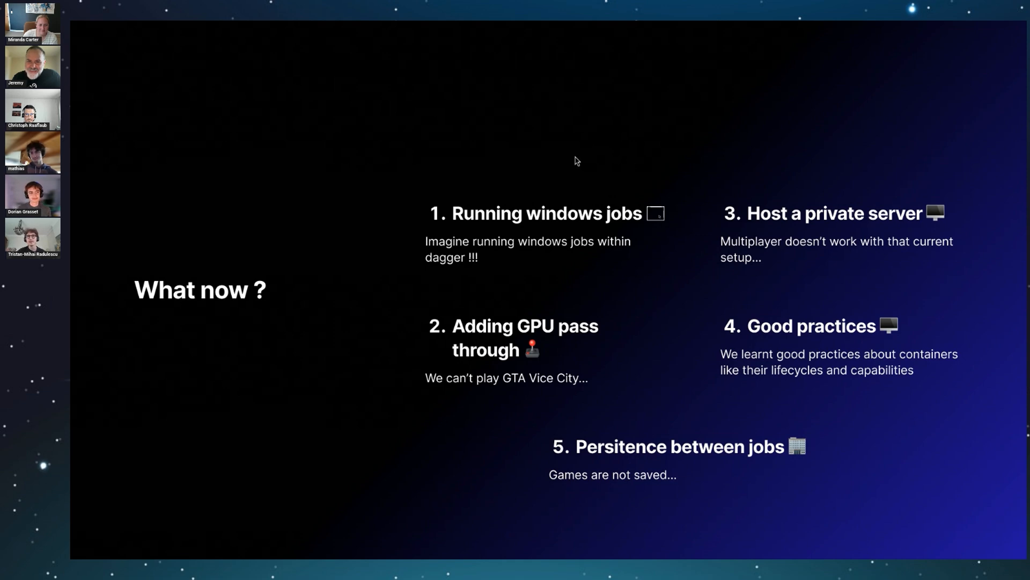
pyautogui.moveTo(597, 143)
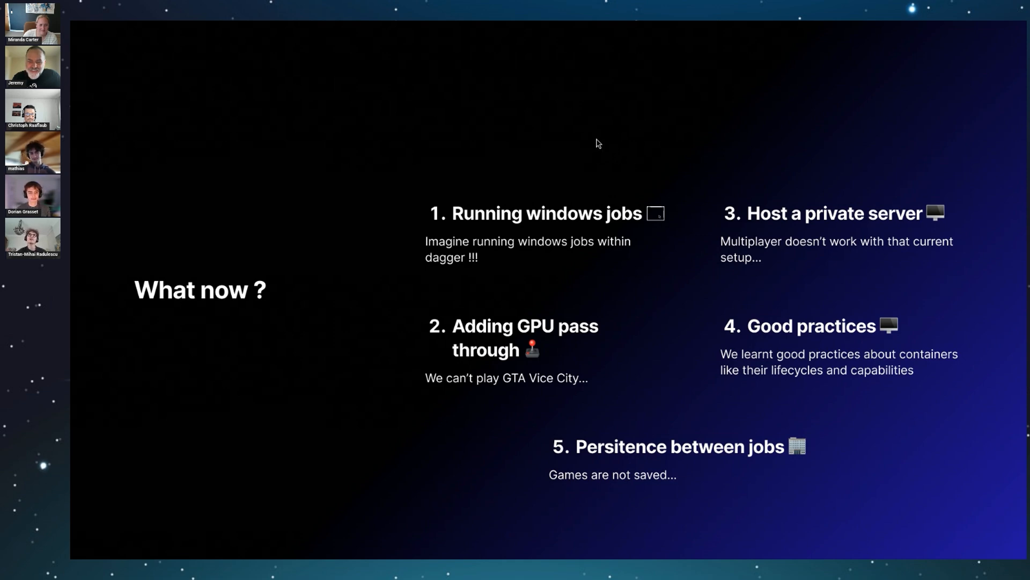
pyautogui.moveTo(523, 128)
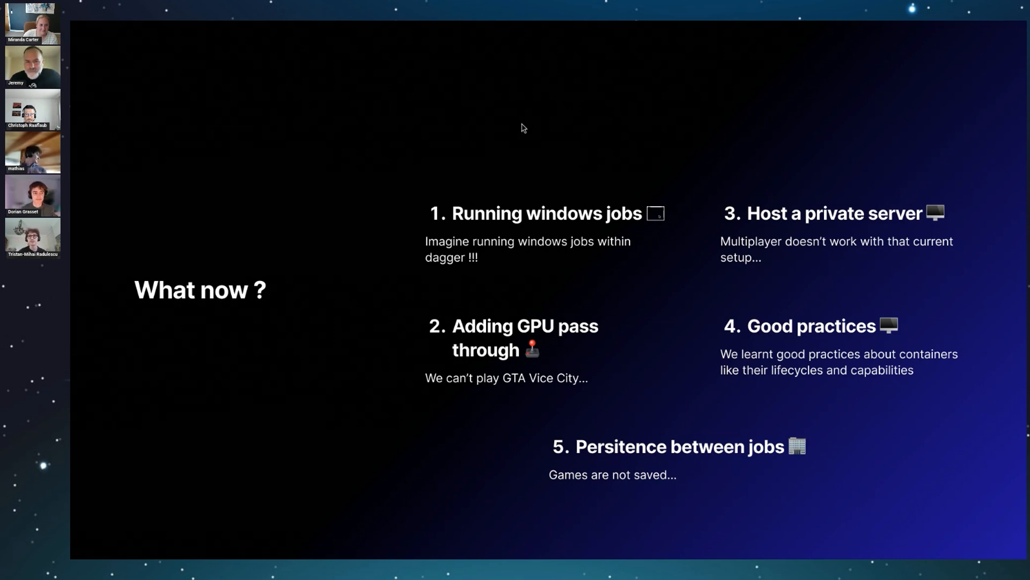
pyautogui.moveTo(629, 265)
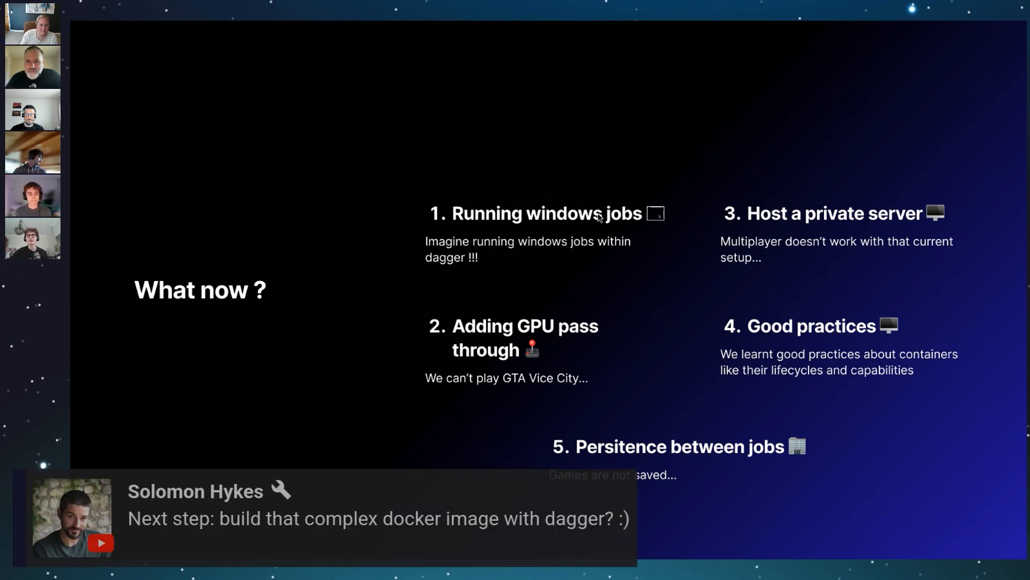
pyautogui.moveTo(958, 115)
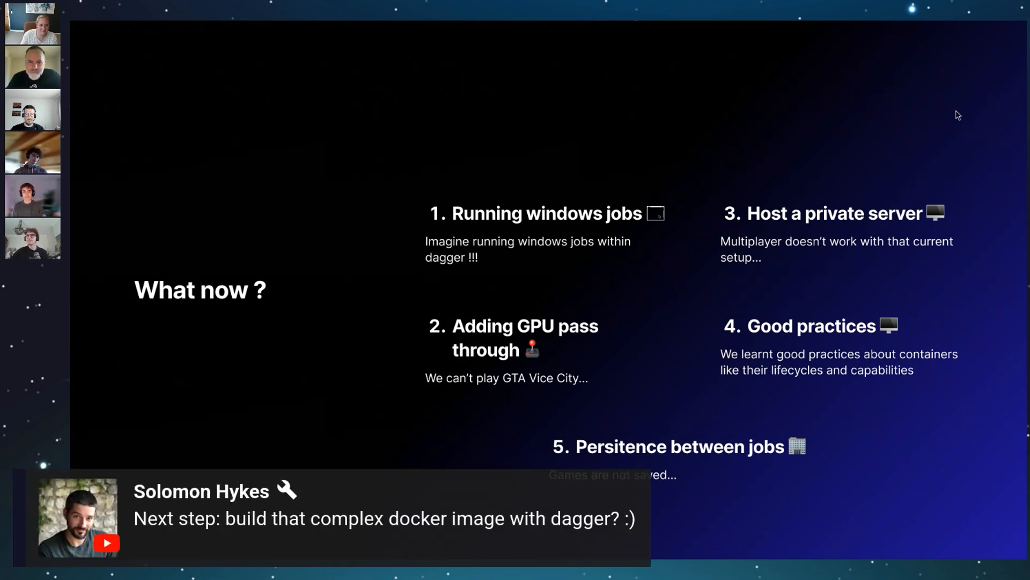
pyautogui.moveTo(535, 341)
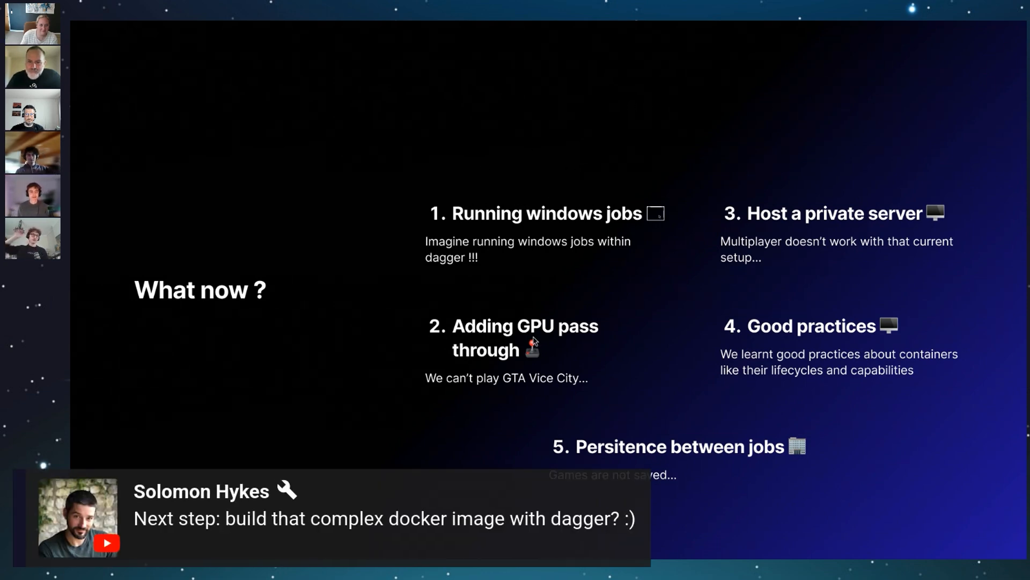
pyautogui.moveTo(532, 341)
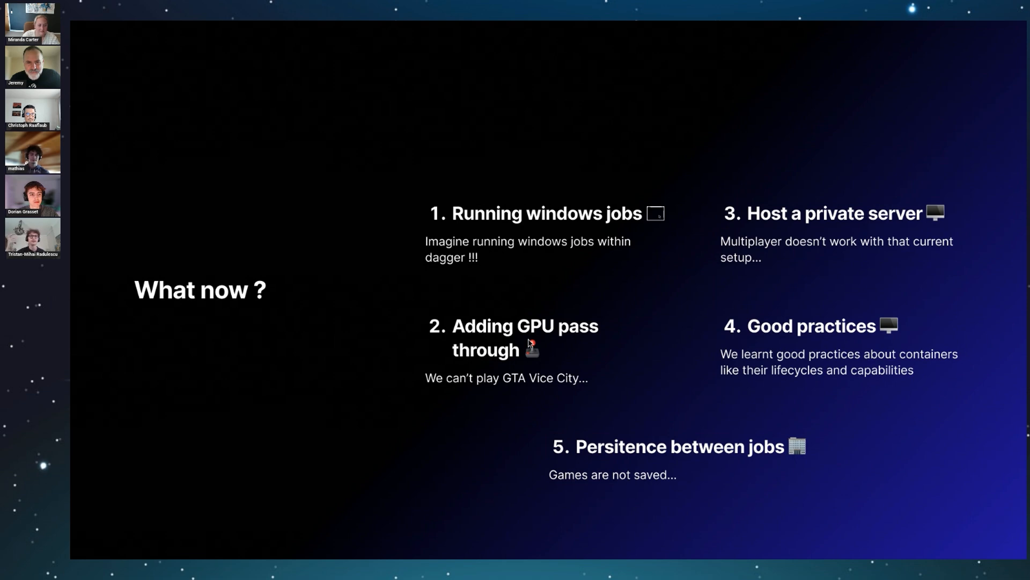
pyautogui.moveTo(543, 266)
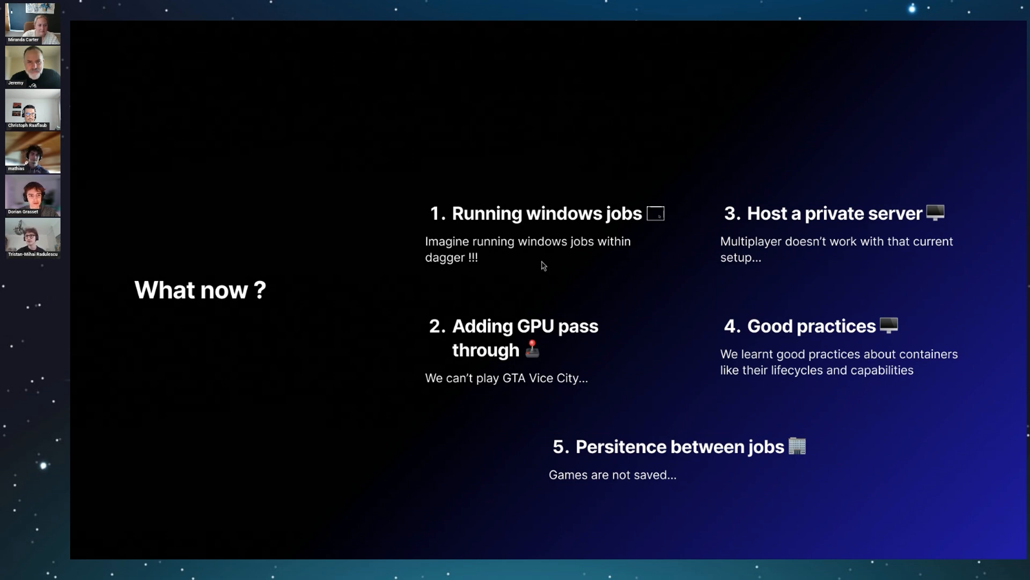
pyautogui.moveTo(830, 248)
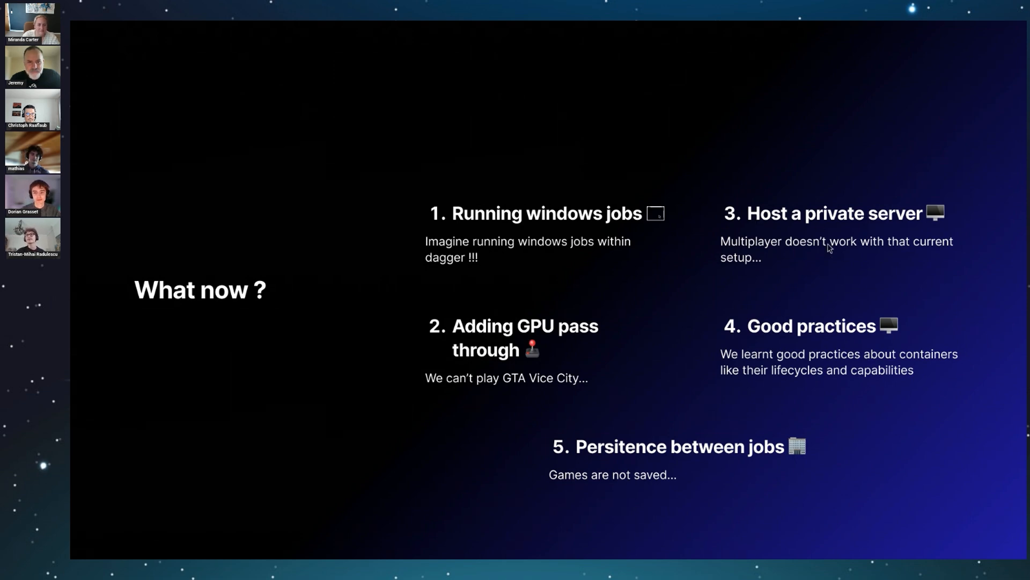
pyautogui.moveTo(791, 181)
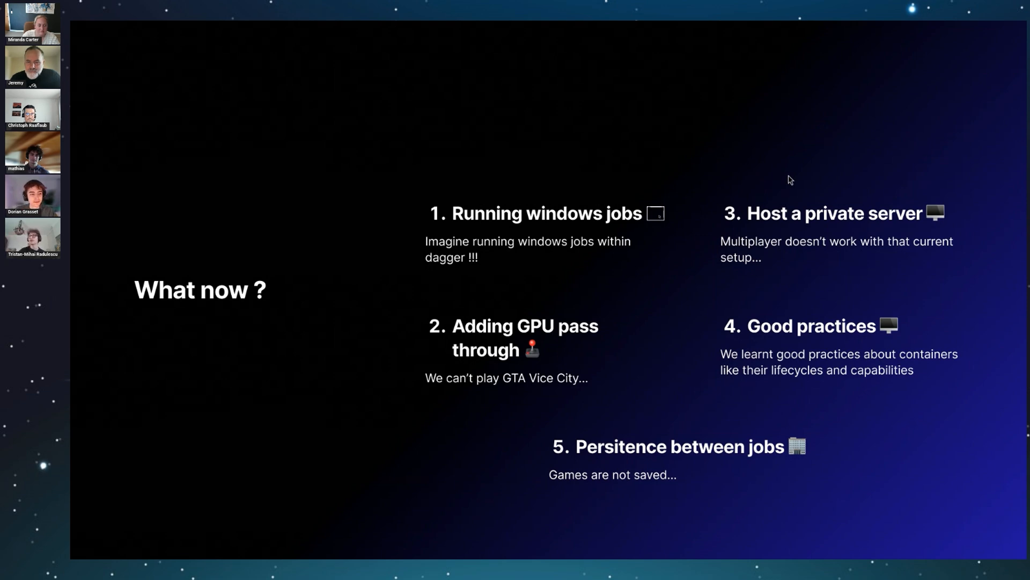
pyautogui.moveTo(935, 242)
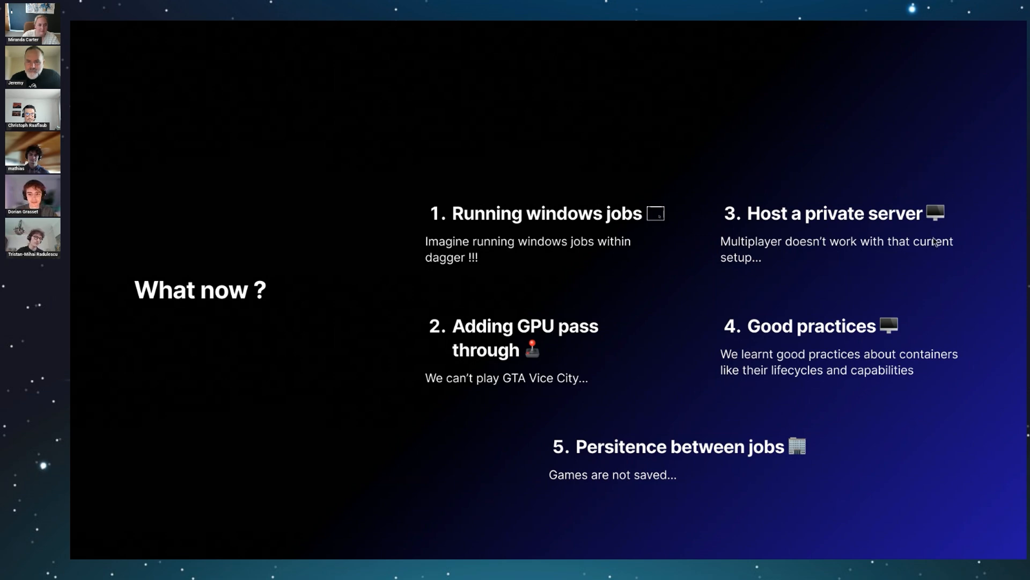
pyautogui.moveTo(831, 293)
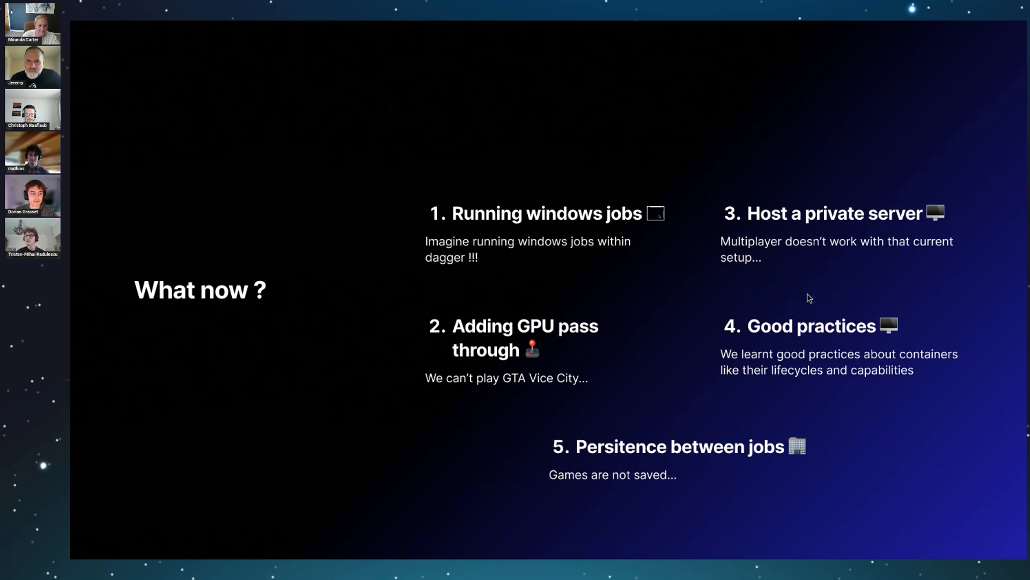
pyautogui.moveTo(851, 308)
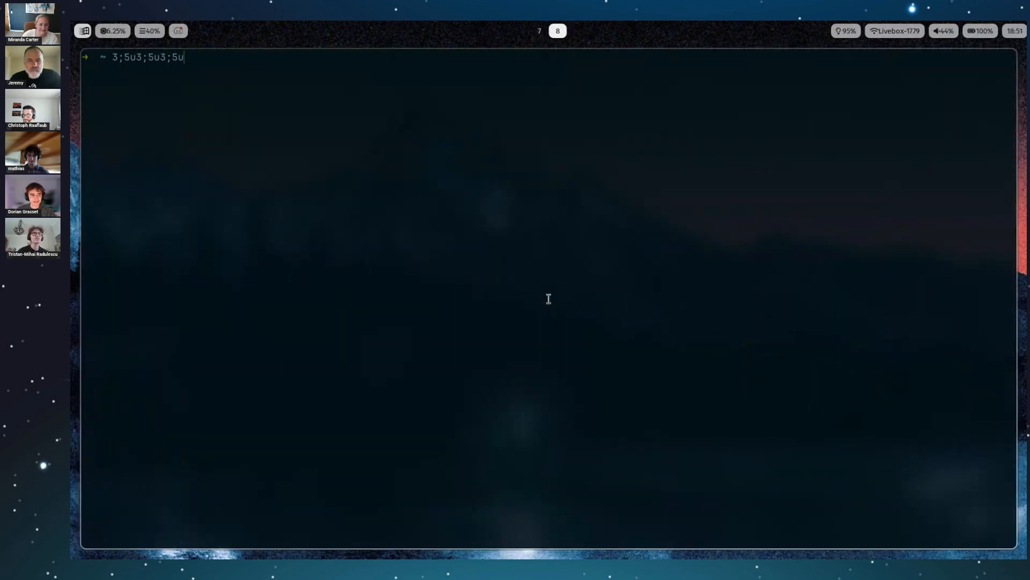
# - Exec a shell into the dagger-engine container and list run/ and runc/ folders
pyautogui.press('Return')
pyautogui.write('docker ps')
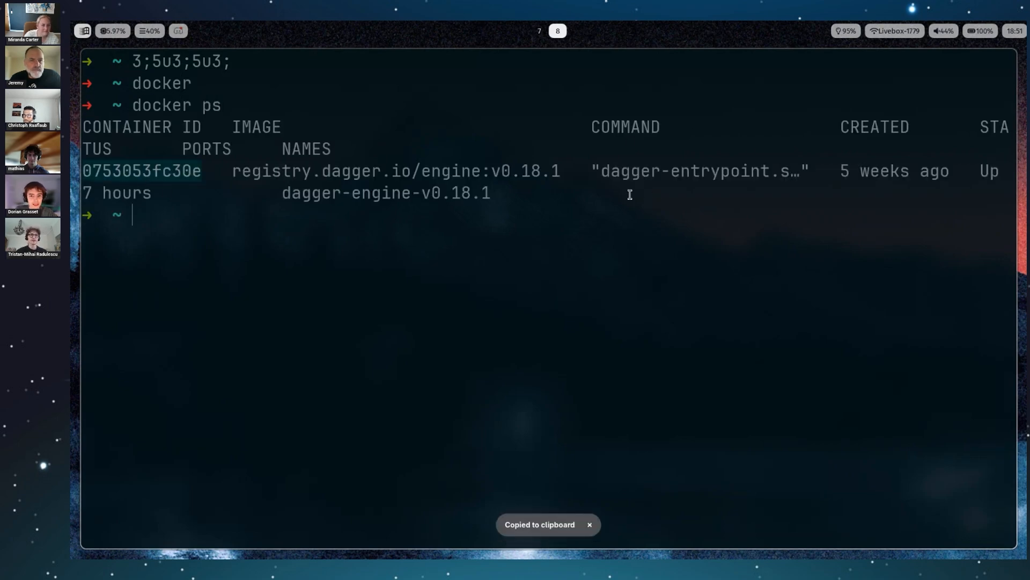
pyautogui.write('docker exec -it 0753053fc30e /bin/sh')
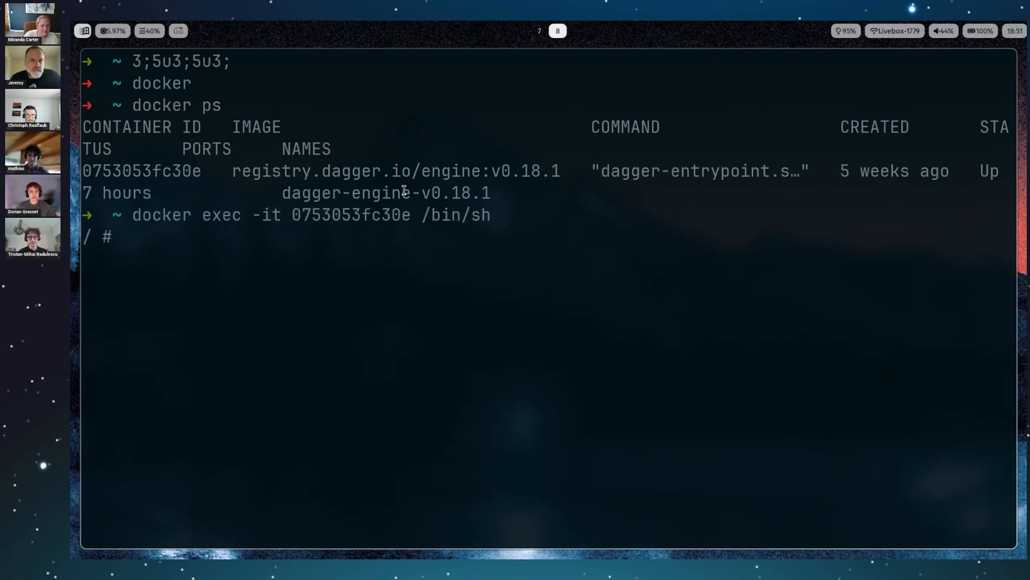
pyautogui.write('cd r')
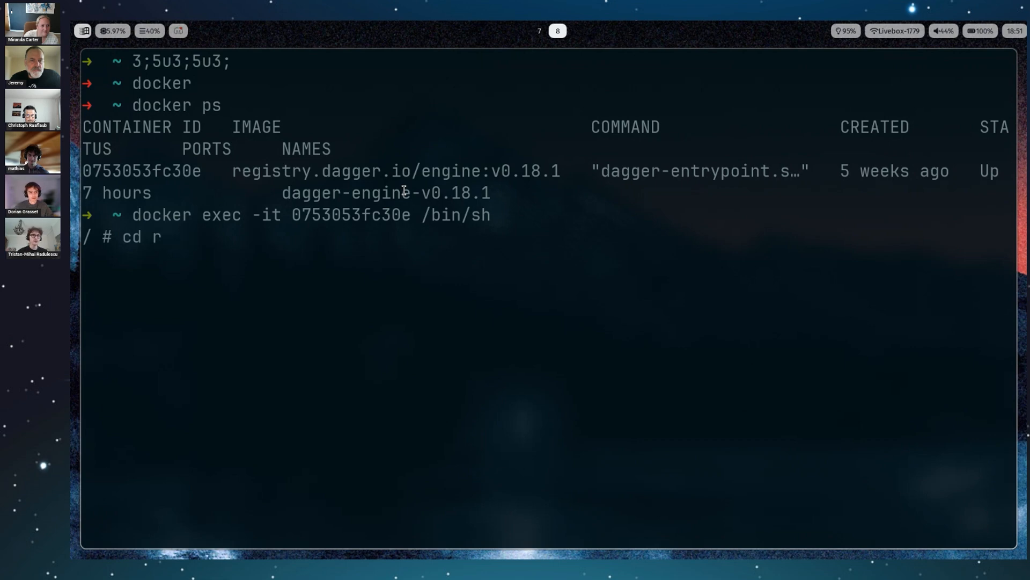
pyautogui.write('un/')
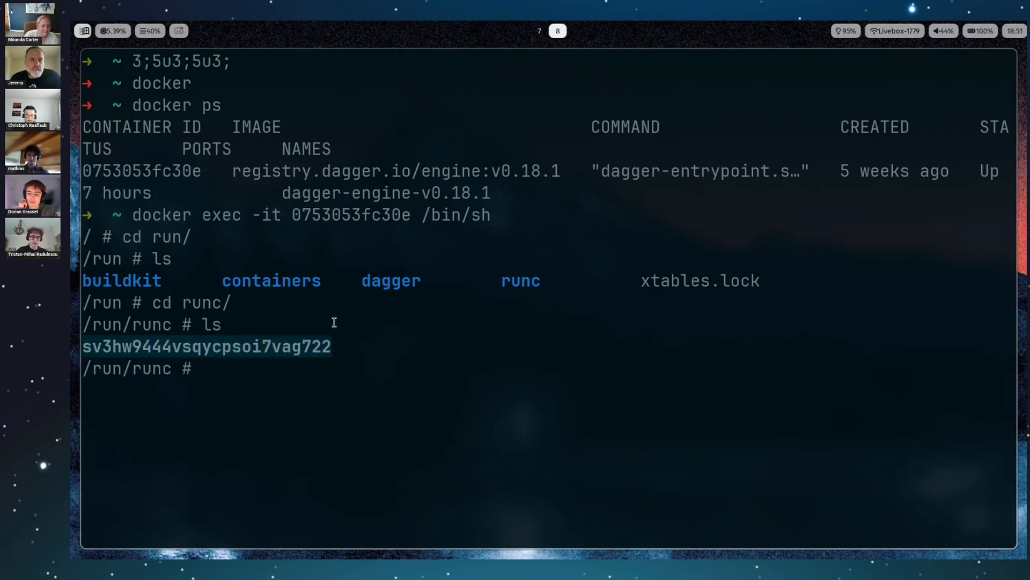
pyautogui.moveTo(315, 206)
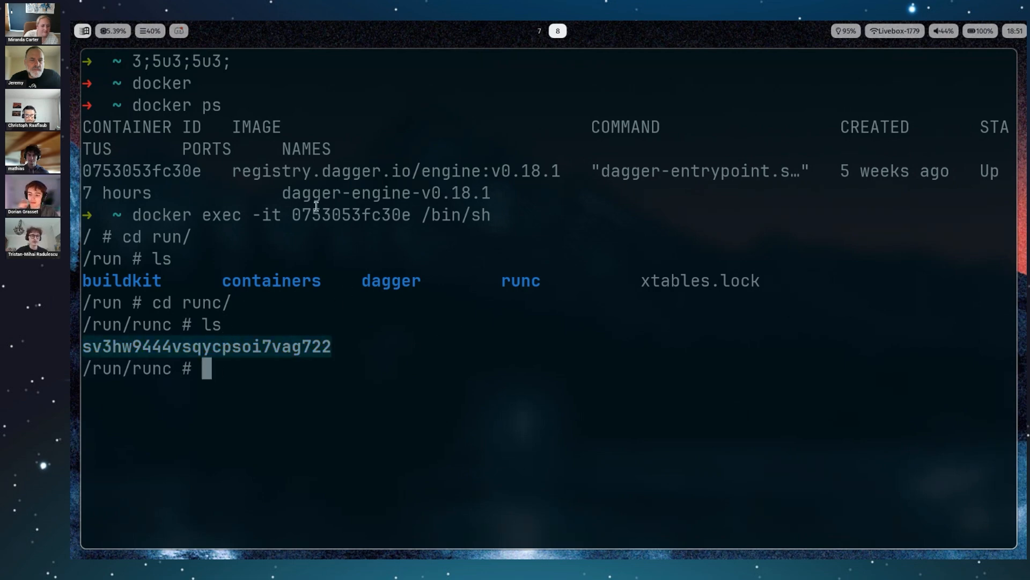
pyautogui.moveTo(444, 269)
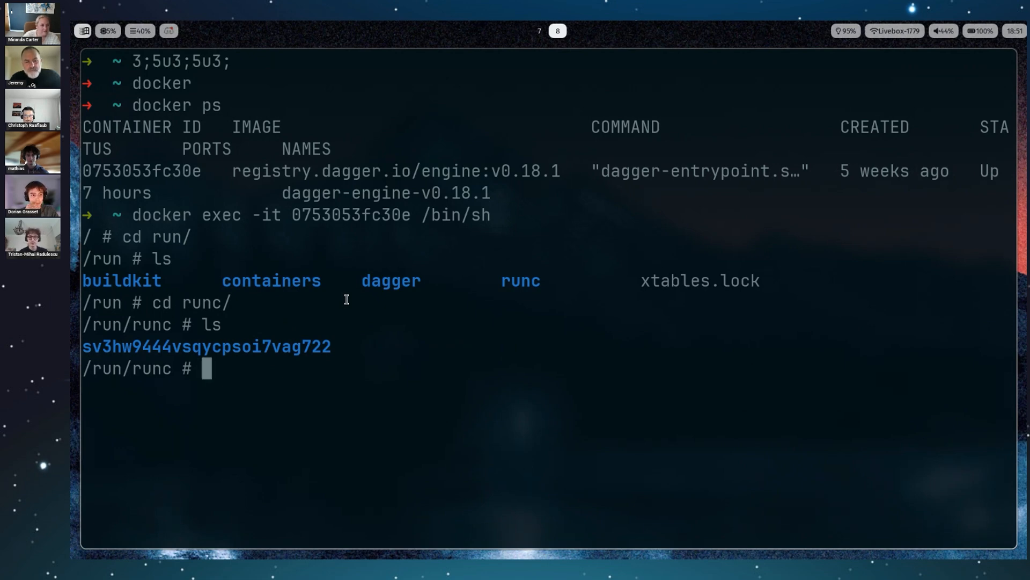
pyautogui.moveTo(525, 139)
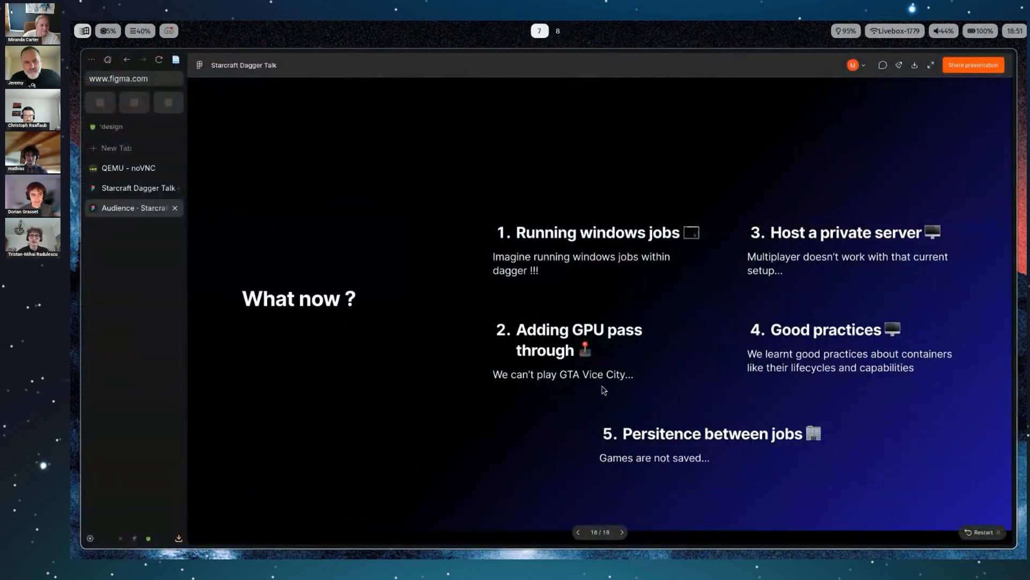
pyautogui.moveTo(836, 341)
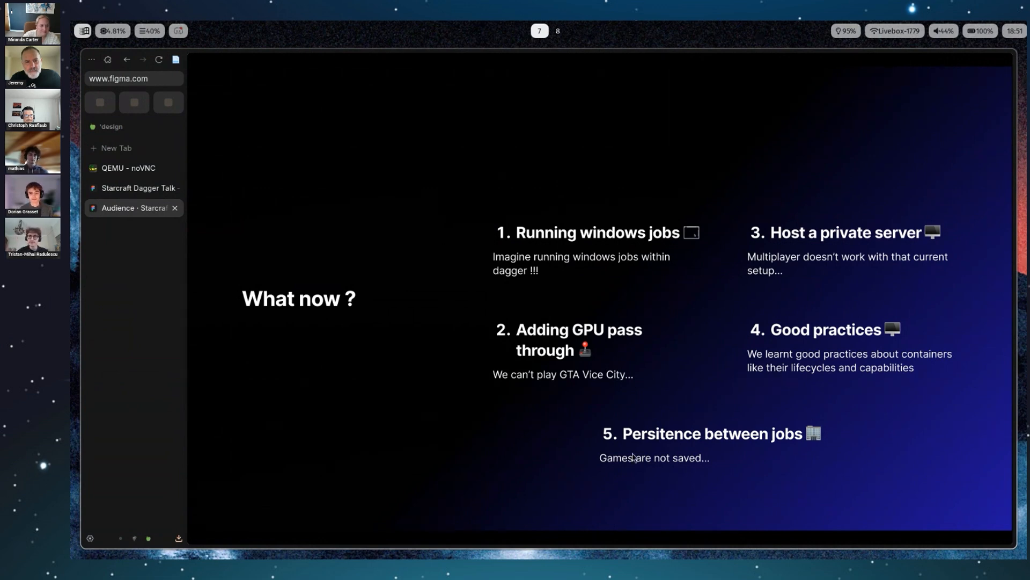
pyautogui.moveTo(731, 430)
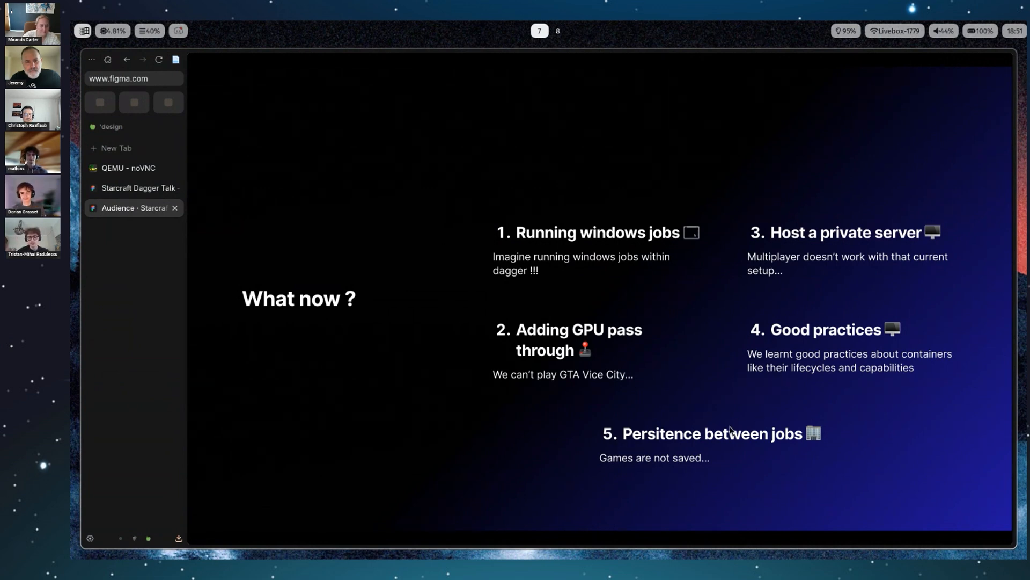
pyautogui.moveTo(757, 386)
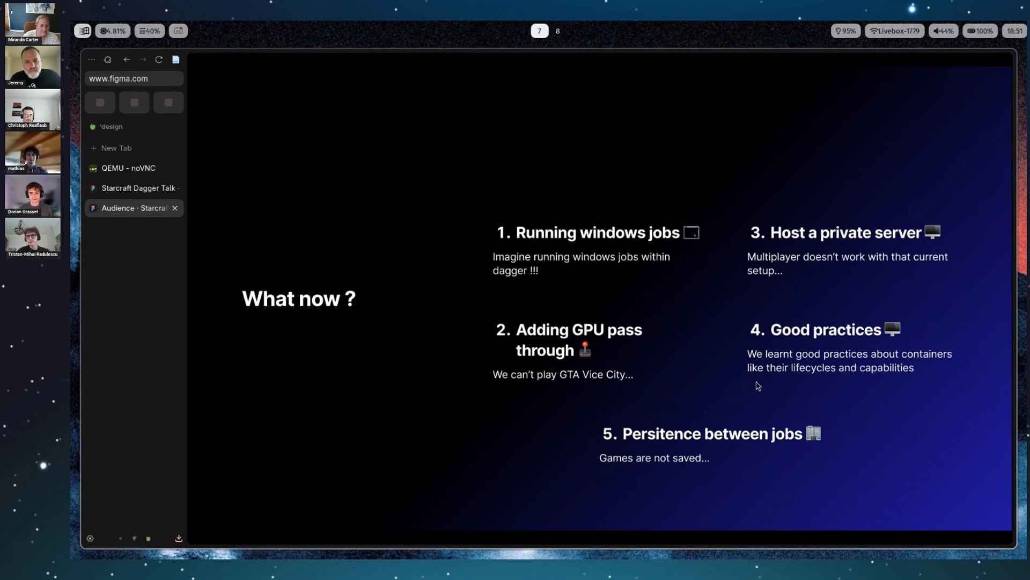
pyautogui.moveTo(734, 333)
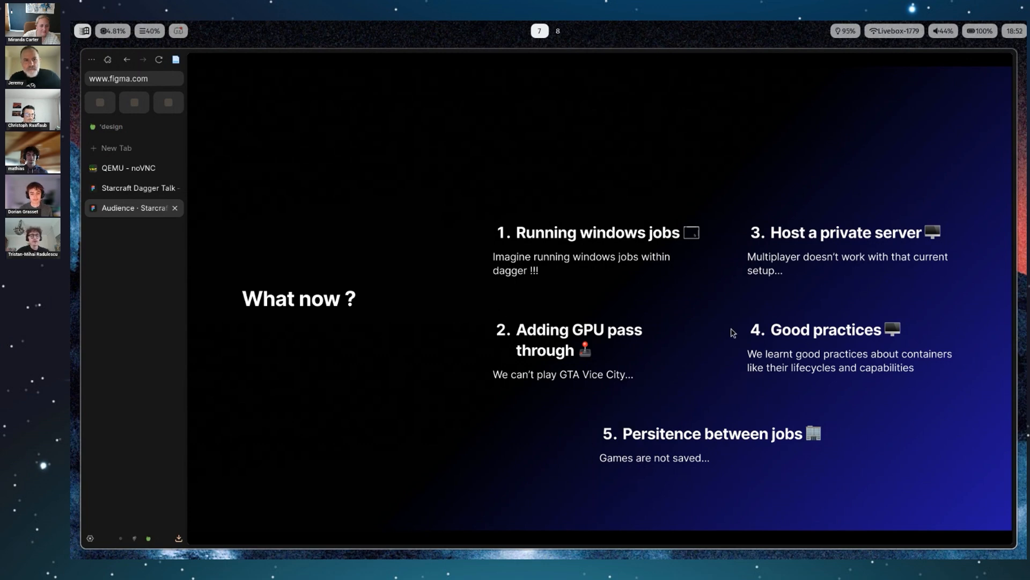
pyautogui.moveTo(948, 470)
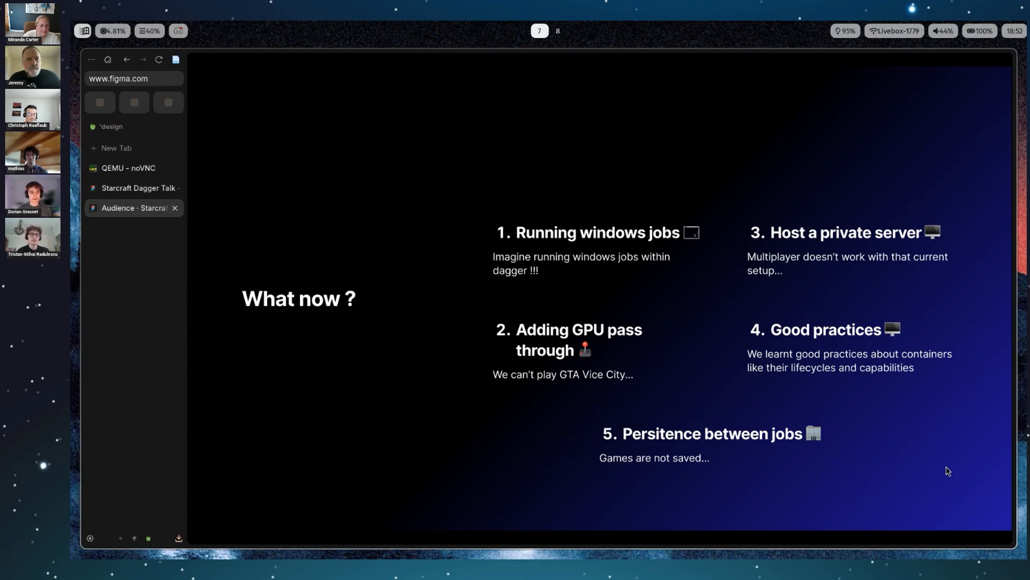
pyautogui.moveTo(716, 465)
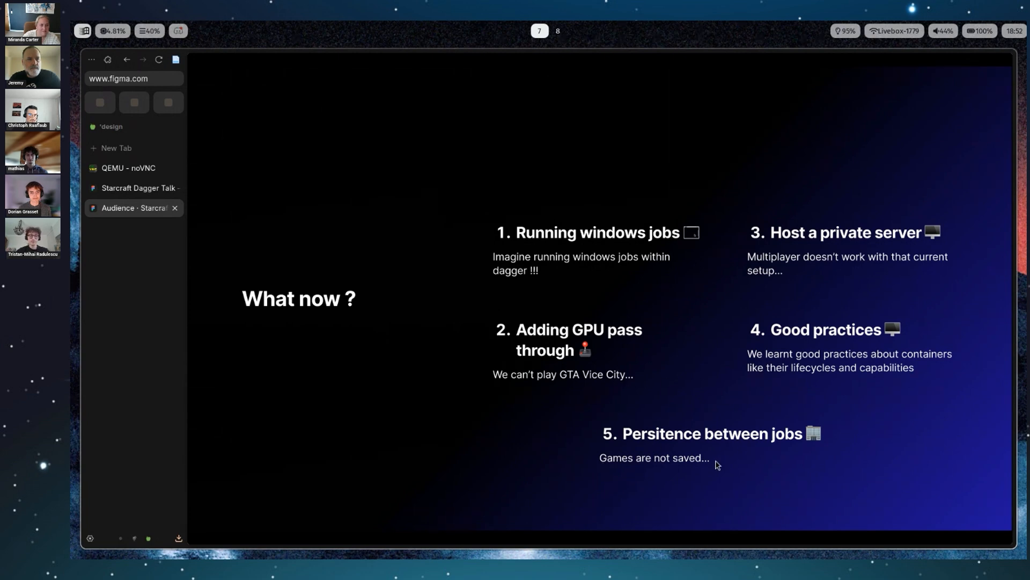
pyautogui.moveTo(698, 473)
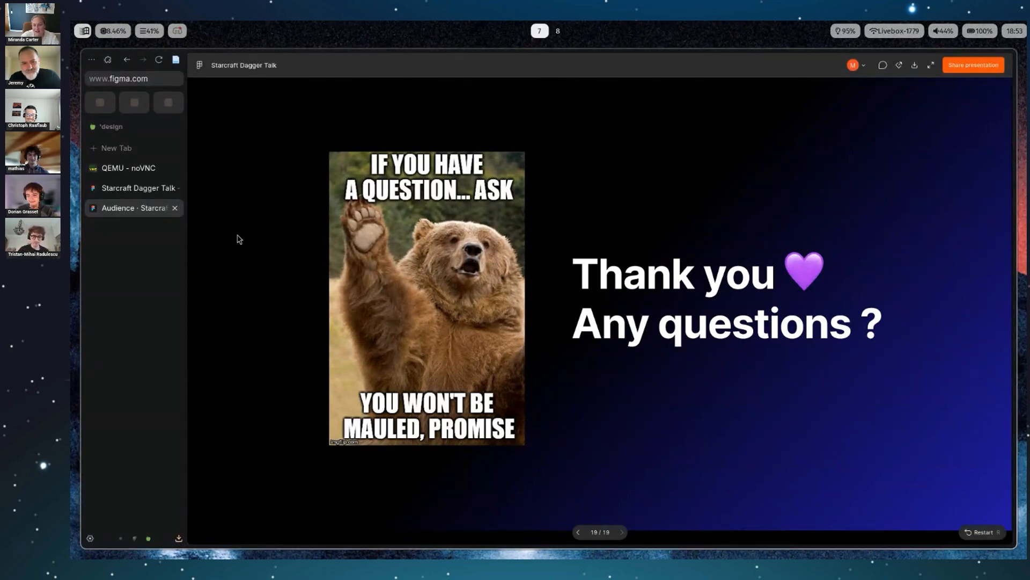
# - Switch from the 'Thank you, Any questions?' slide to the running StarCraft noVNC tab
pyautogui.click(128, 167)
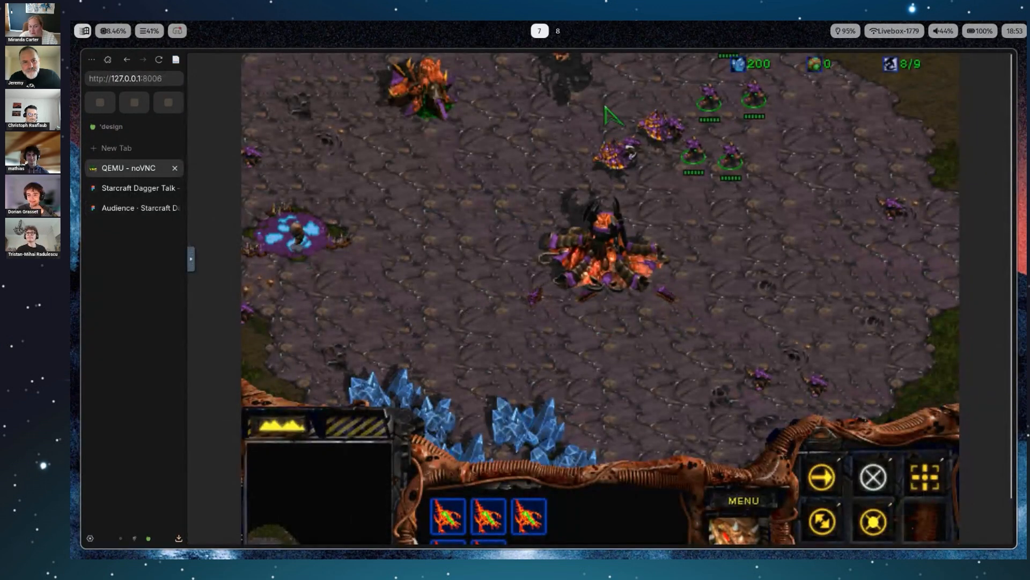